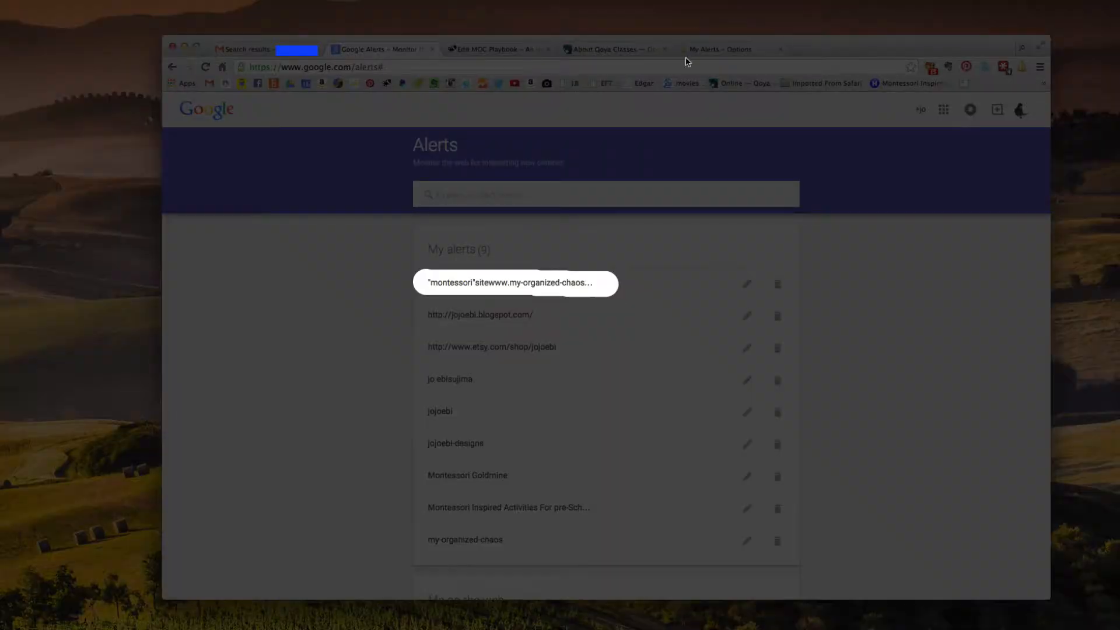
mouse_move(431, 291)
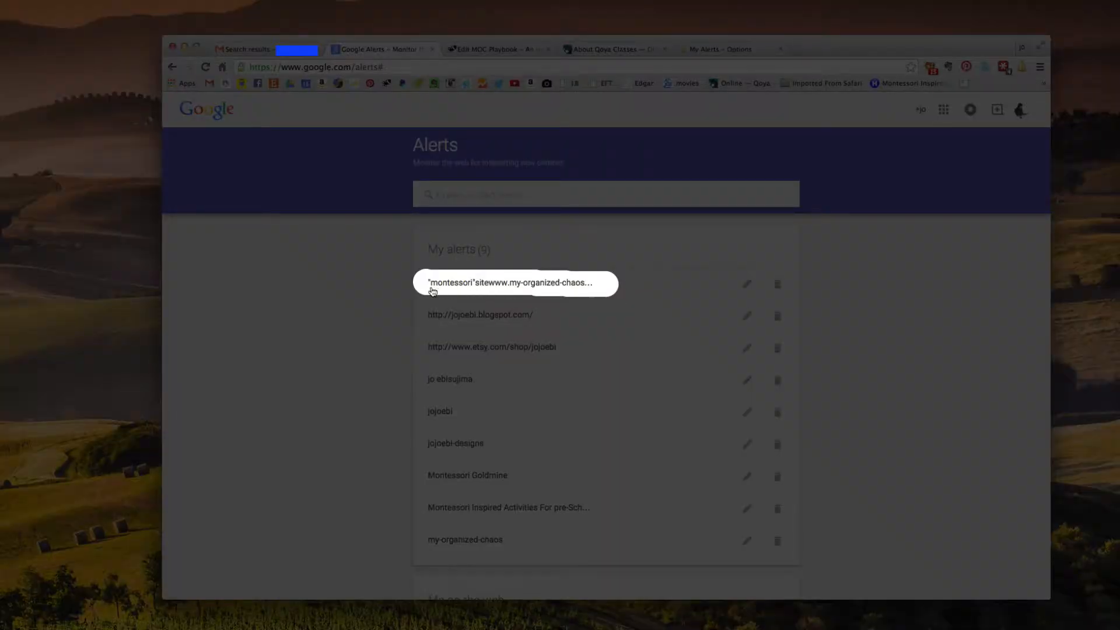
mouse_move(478, 293)
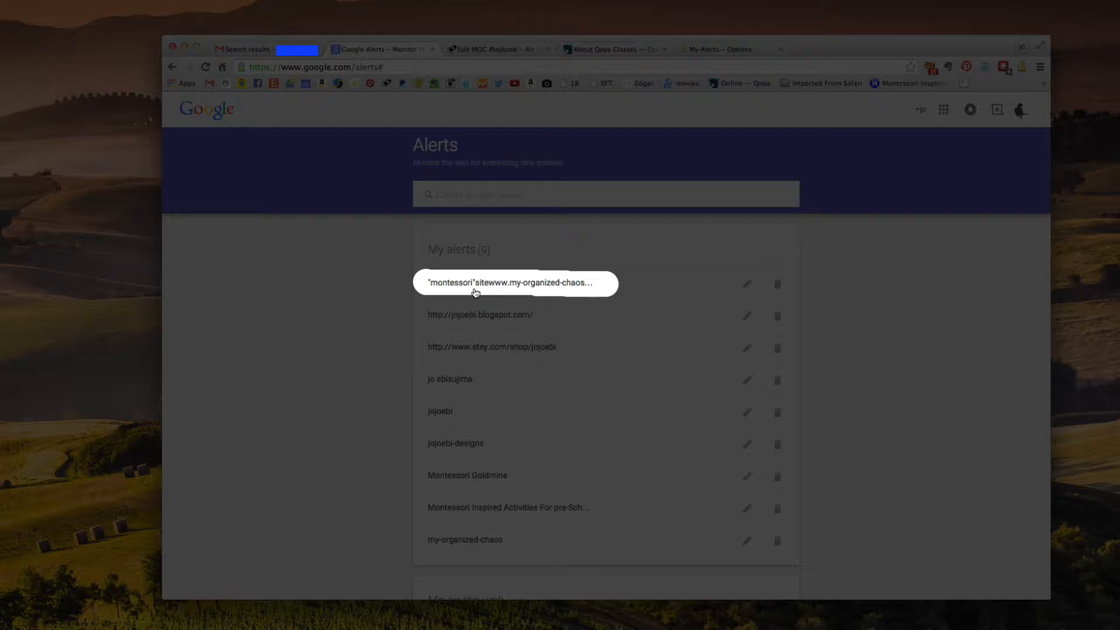
mouse_move(498, 294)
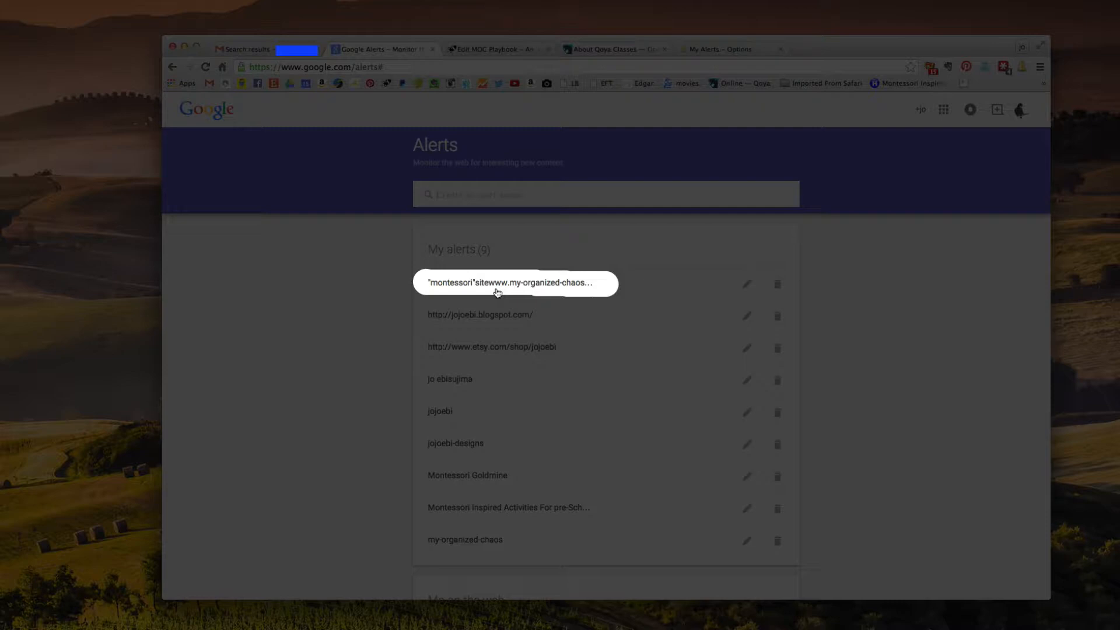
mouse_move(545, 292)
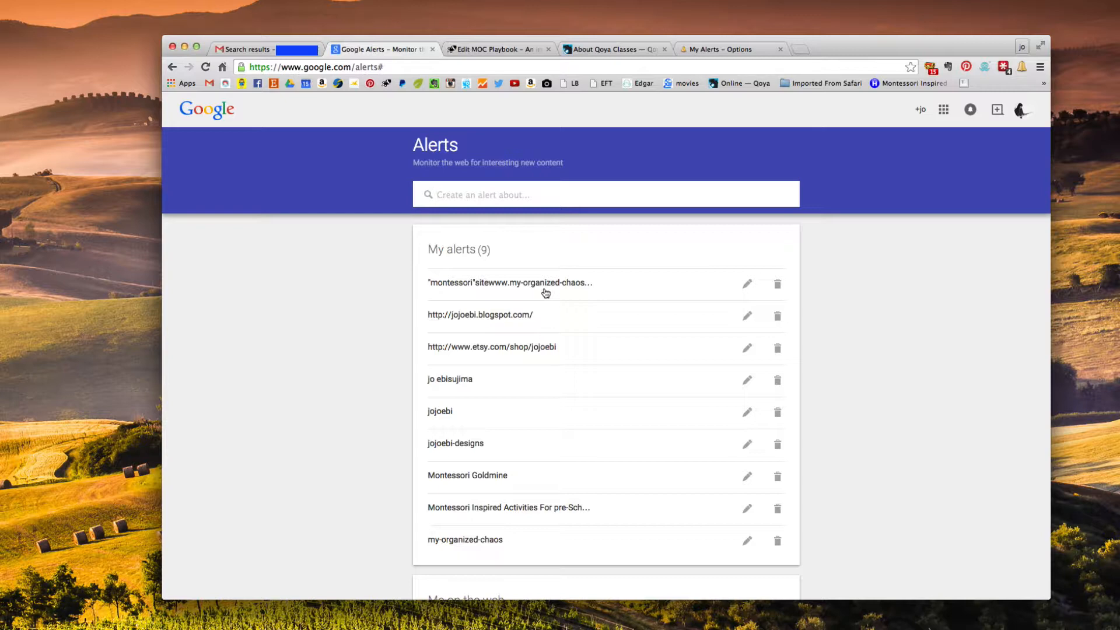
mouse_move(504, 294)
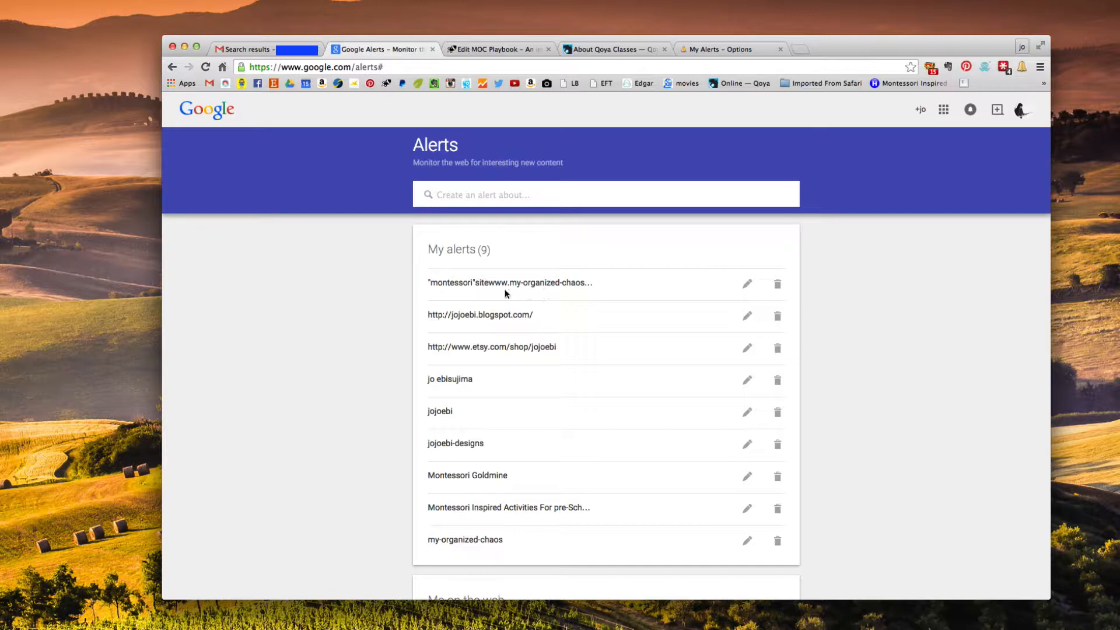
mouse_move(365, 109)
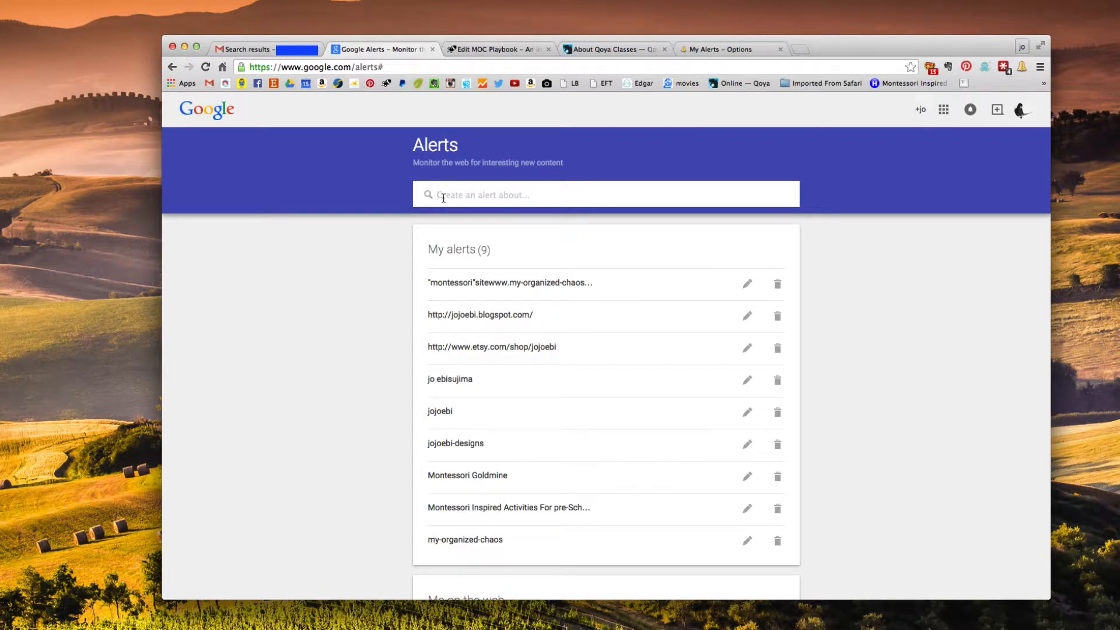
mouse_move(364, 183)
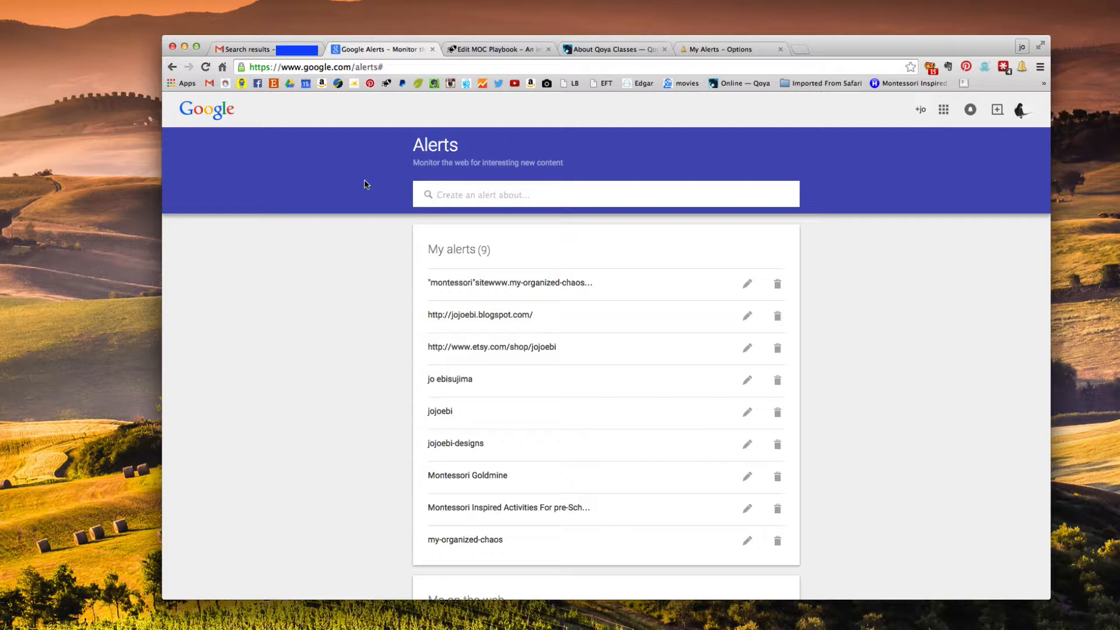
Step: Enter the exact-phrase query "The Gallery & Museum Survival Guide" with its Amazon book preview
text(The gallery & Museum Survival Guide)
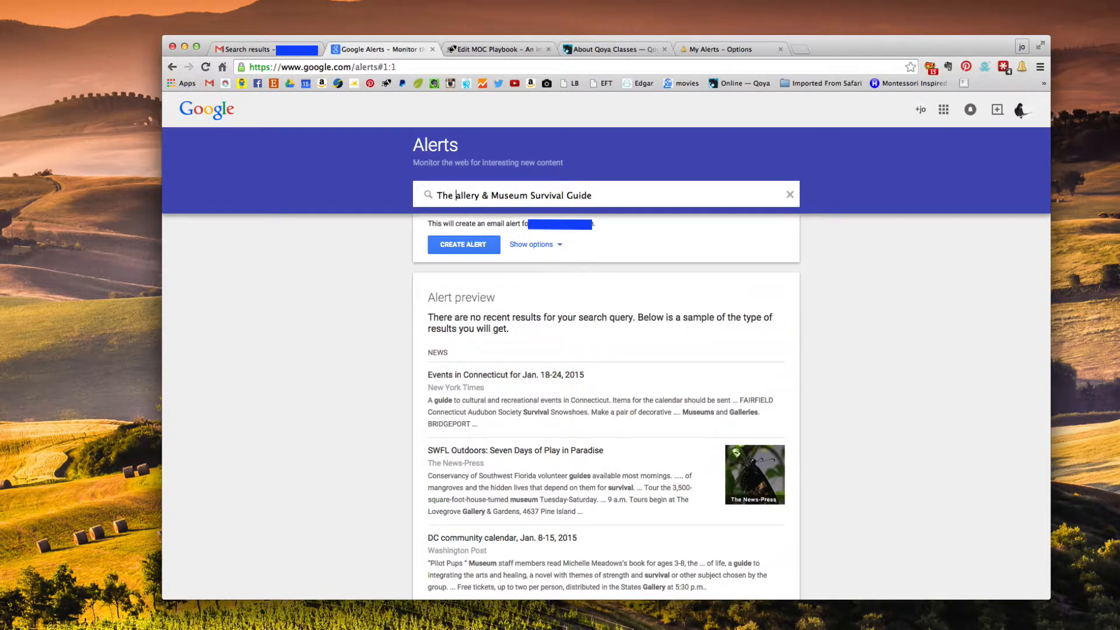
text(Gallery)
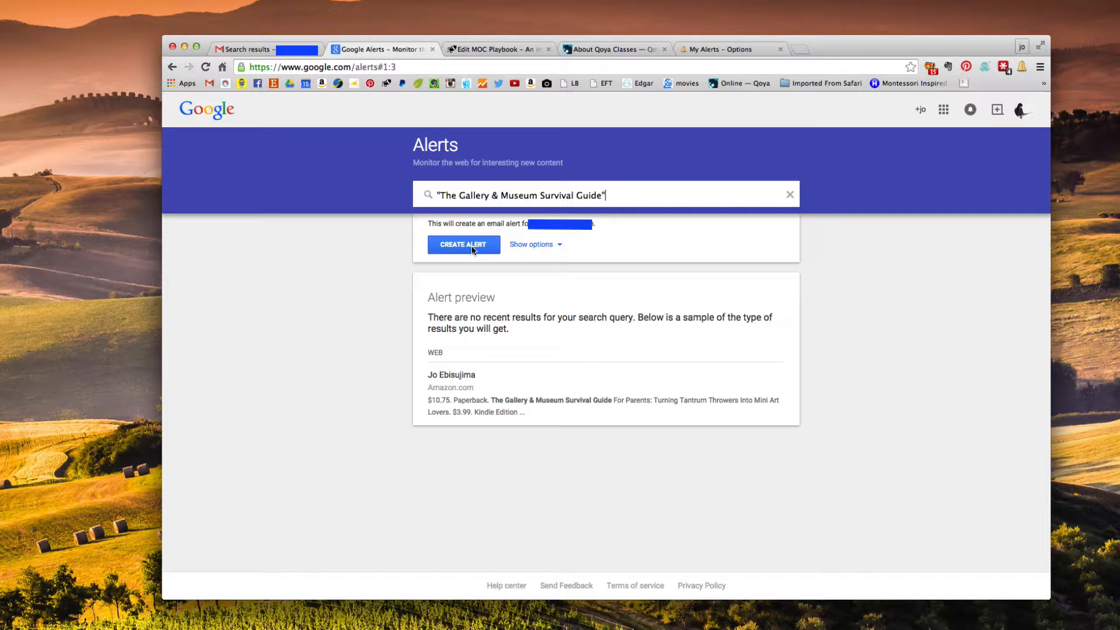
Step: Reveal the alert options, set delivery to at most once a day and keep sources Automatic
click(532, 244)
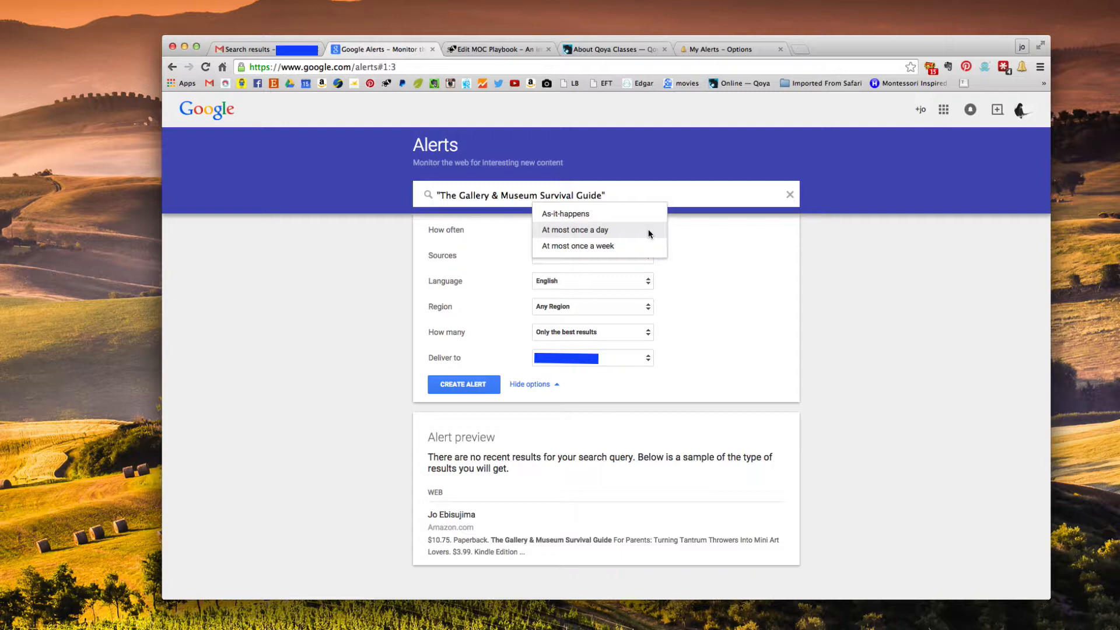
mouse_move(649, 218)
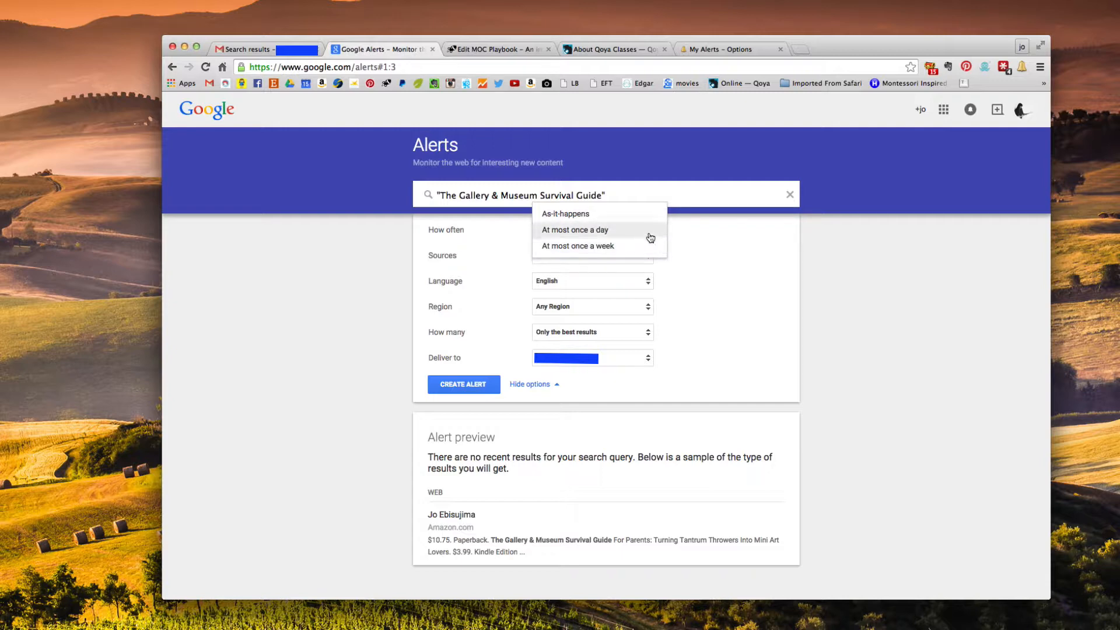
click(575, 230)
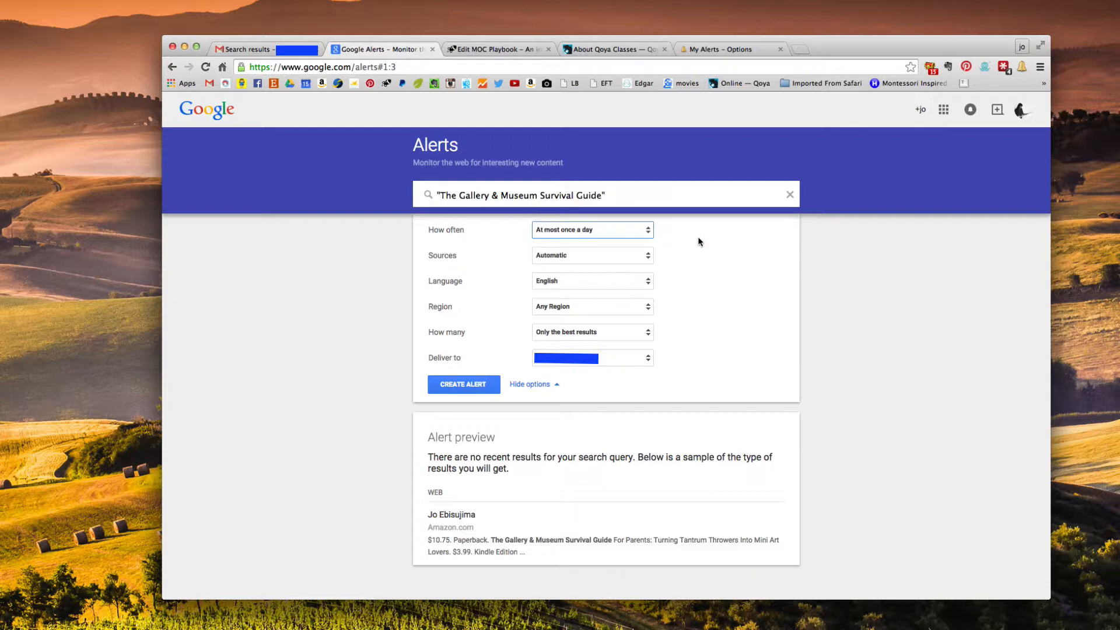
click(591, 256)
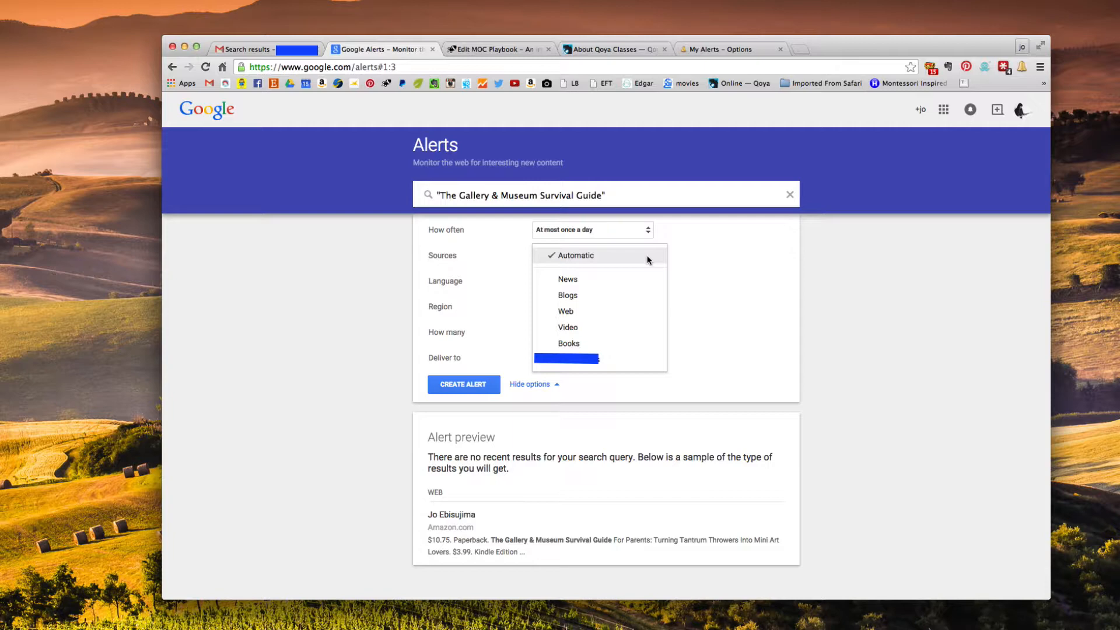
click(574, 255)
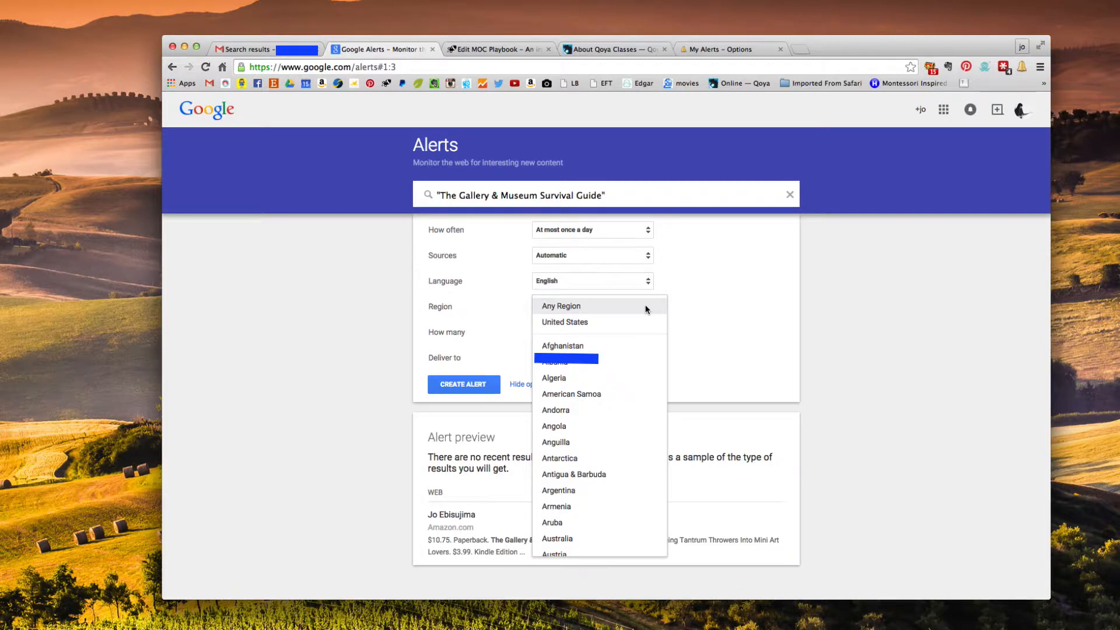
Step: Keep the region as Any Region and set how many to All results
click(561, 304)
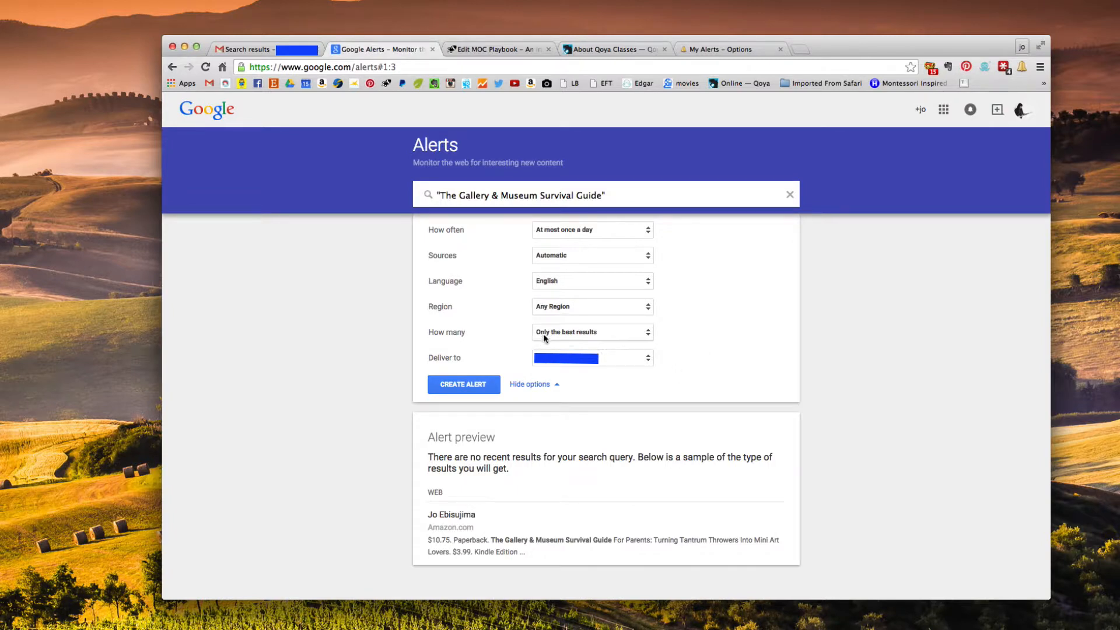
click(591, 331)
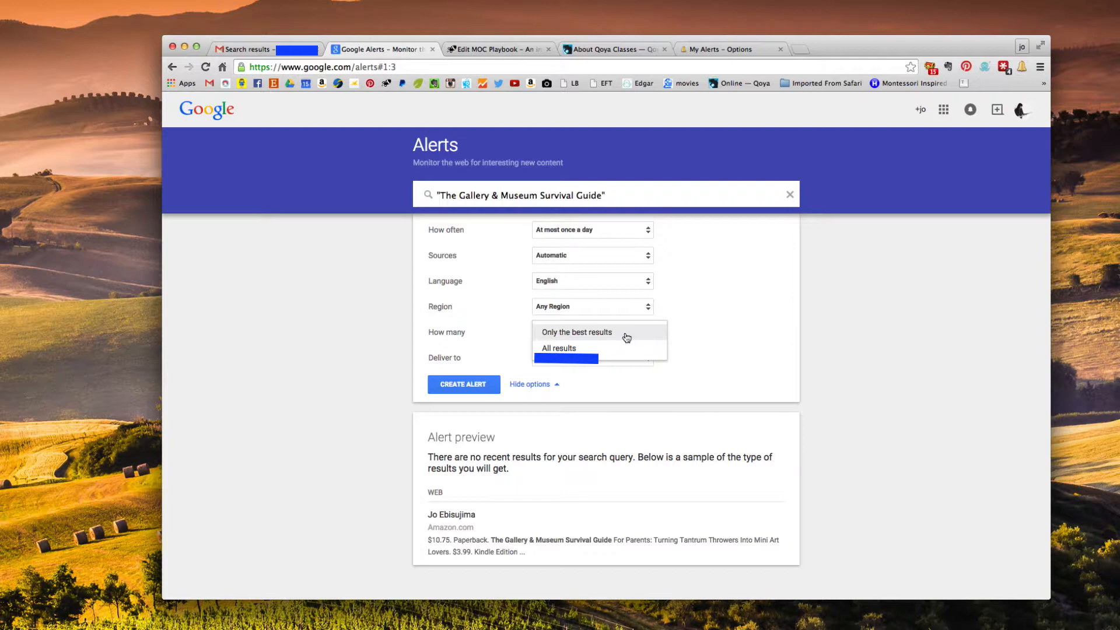
mouse_move(559, 347)
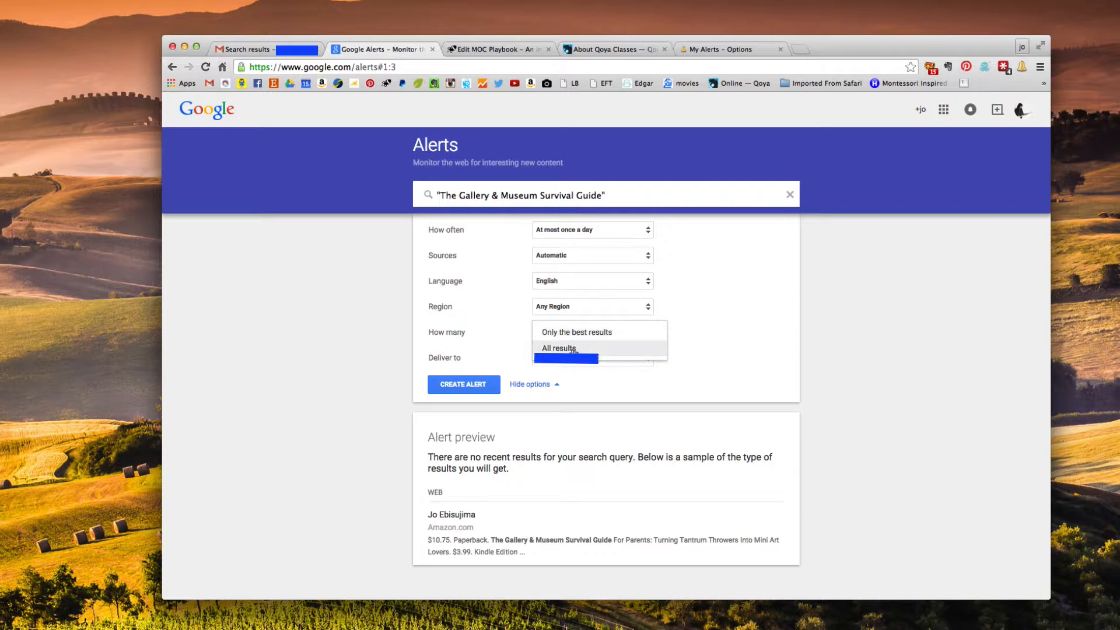
mouse_move(593, 333)
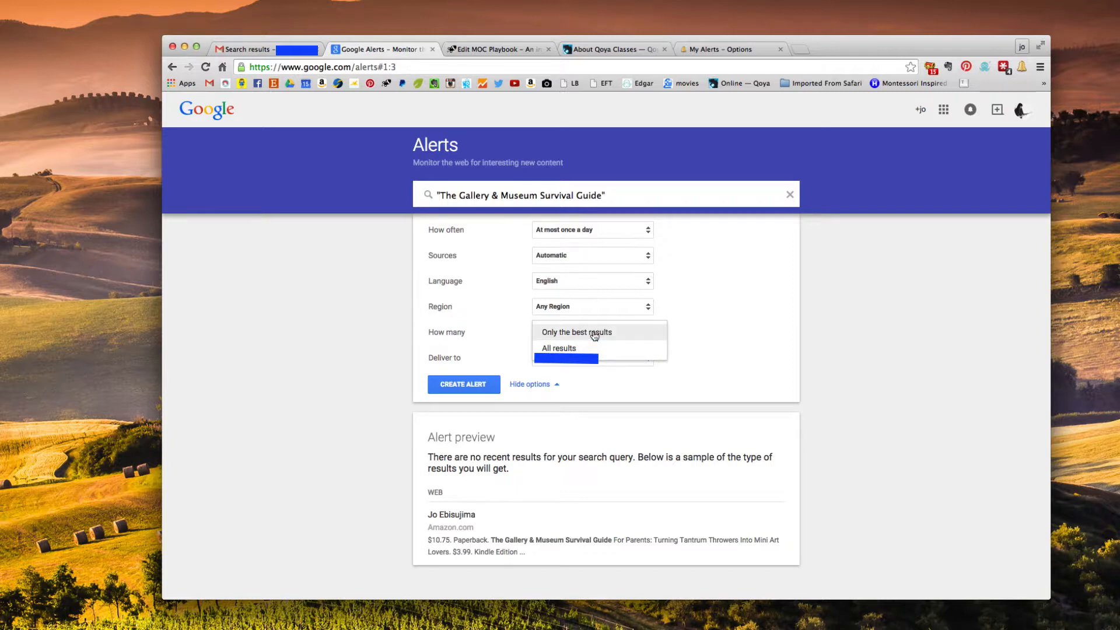
mouse_move(606, 353)
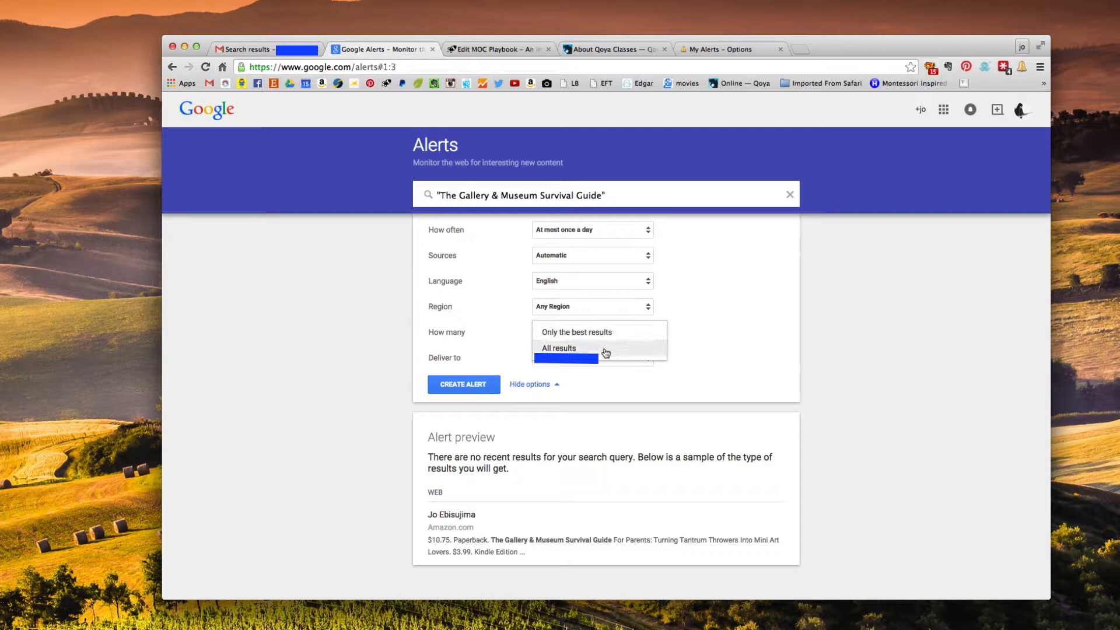
click(560, 349)
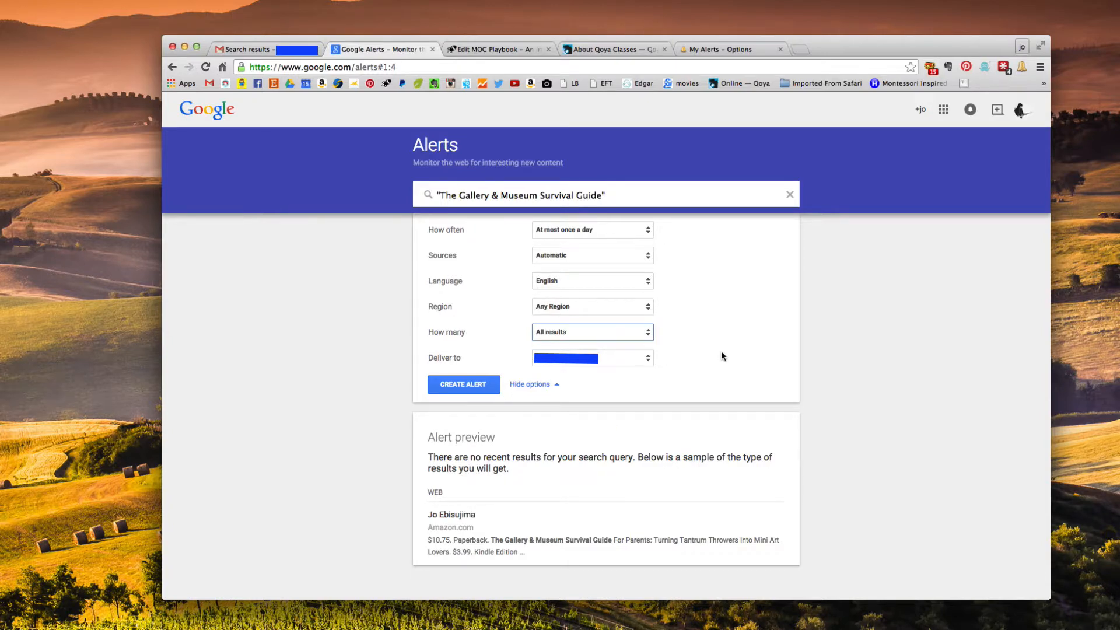
mouse_move(666, 369)
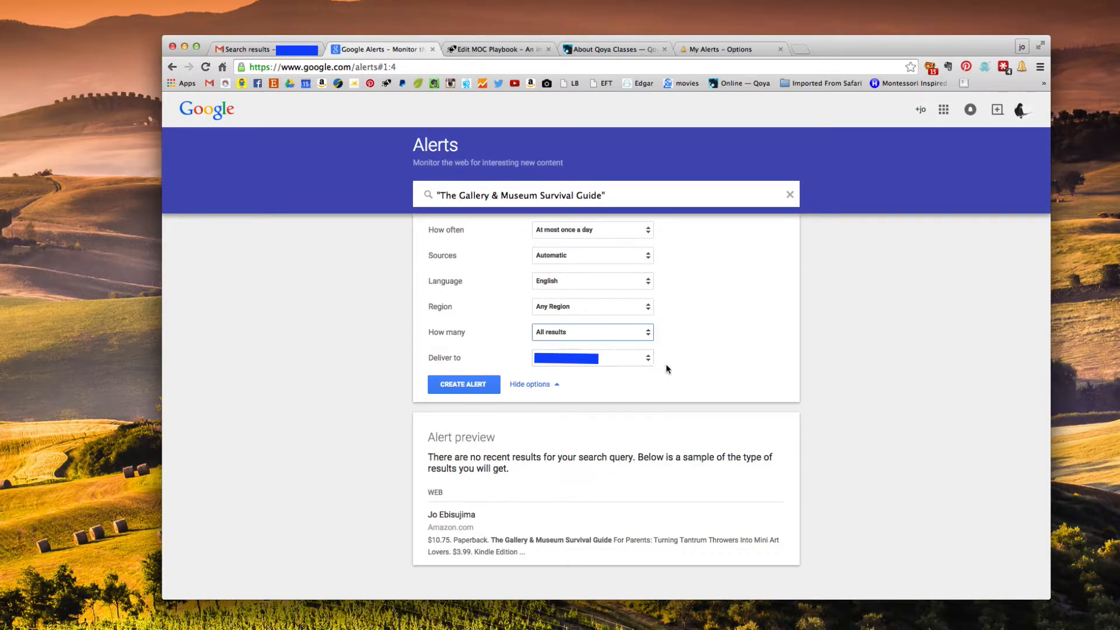
mouse_move(637, 359)
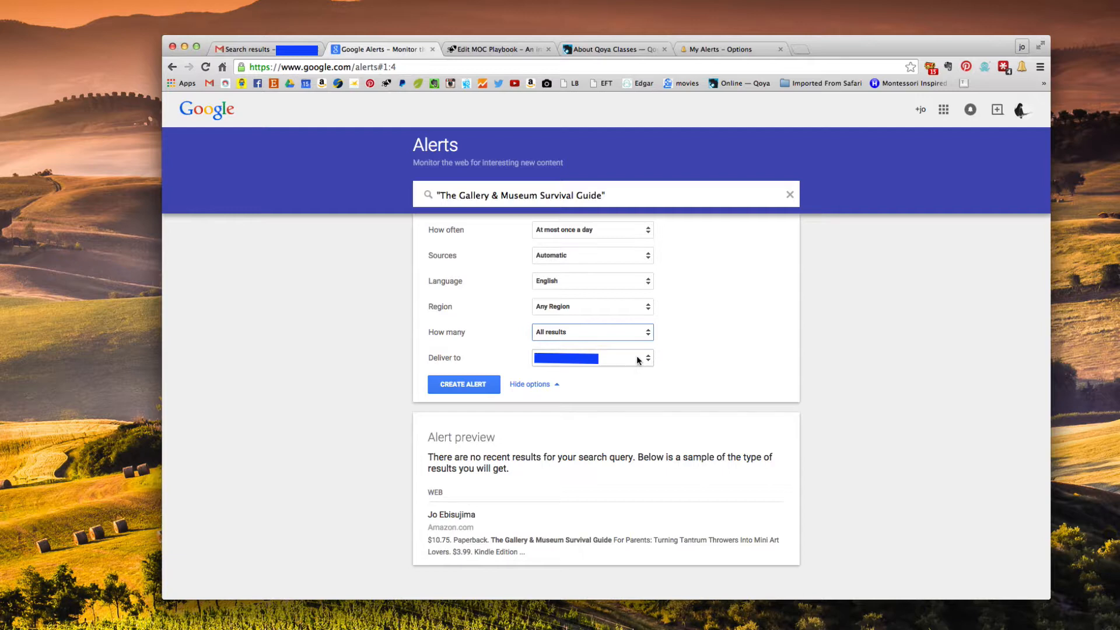
mouse_move(679, 357)
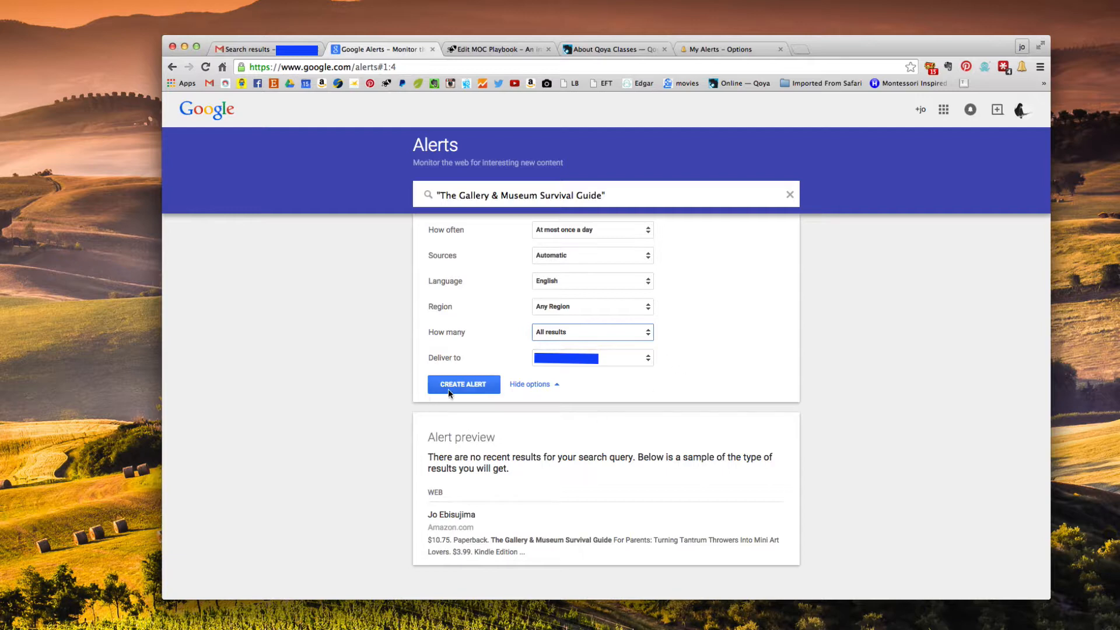
Step: Create the alert so it tops My alerts, now holding ten alerts
click(463, 384)
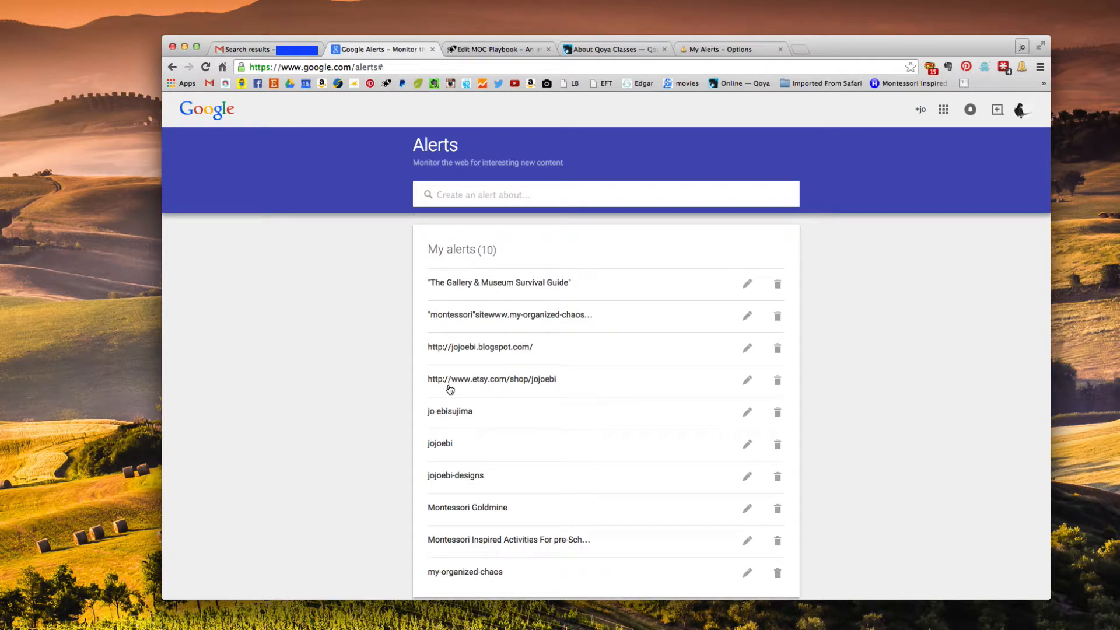
mouse_move(863, 278)
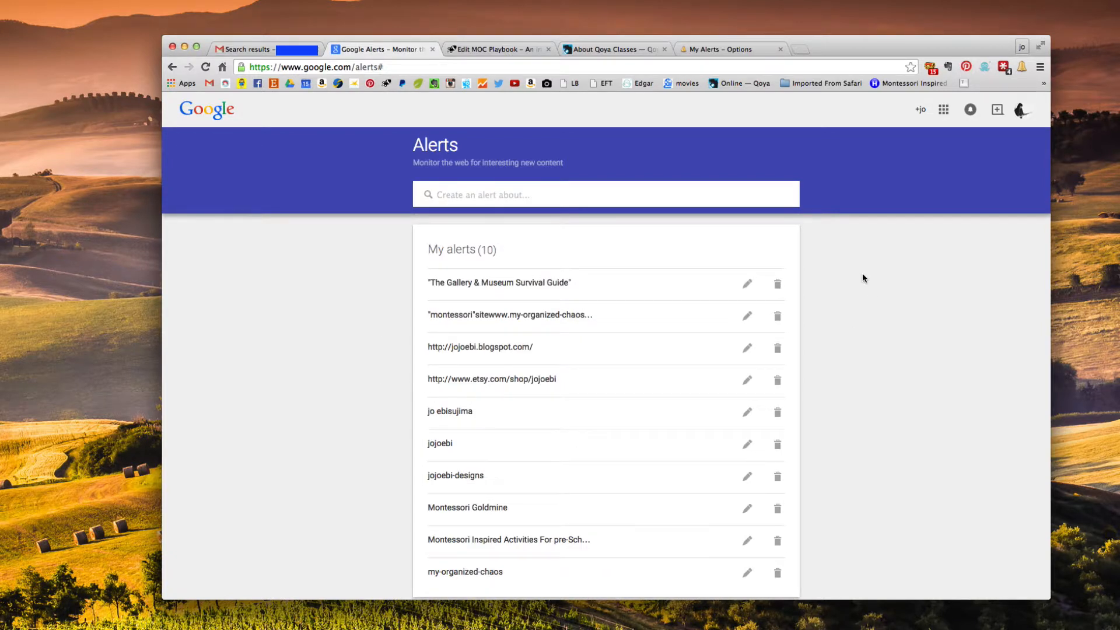
mouse_move(699, 285)
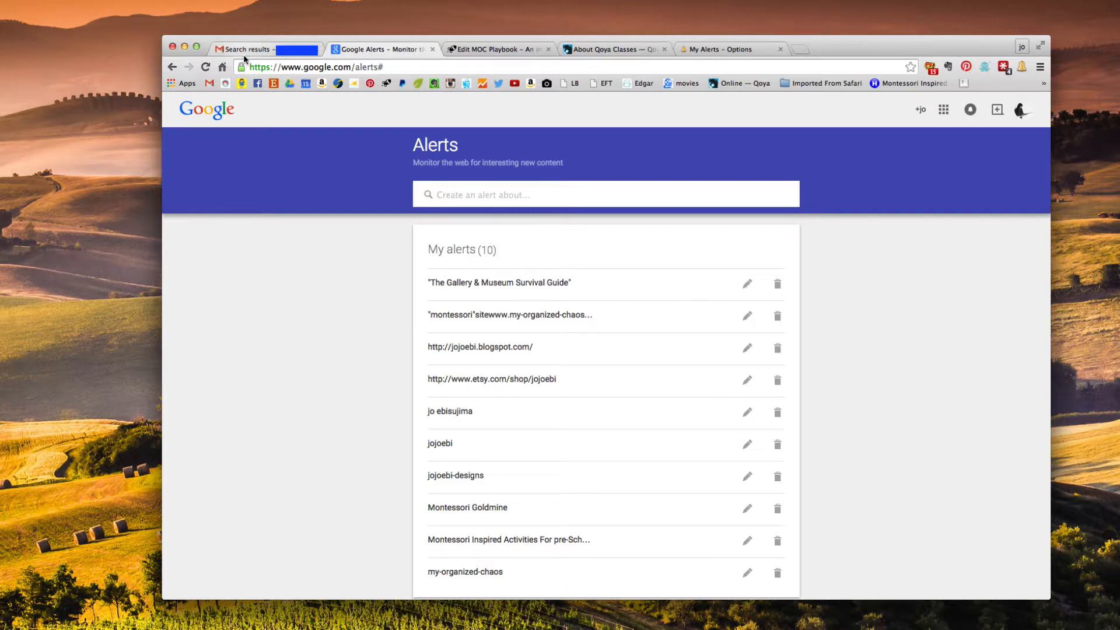
mouse_move(257, 49)
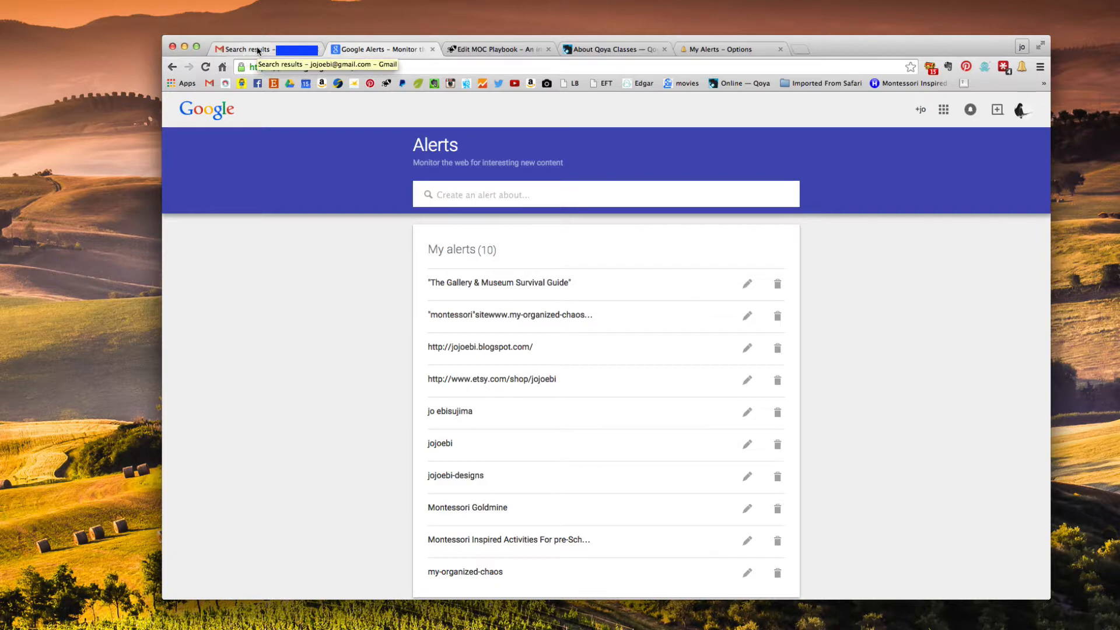
Step: Read the daily jojoebi alert email from Gmail's google alerts search results
click(246, 49)
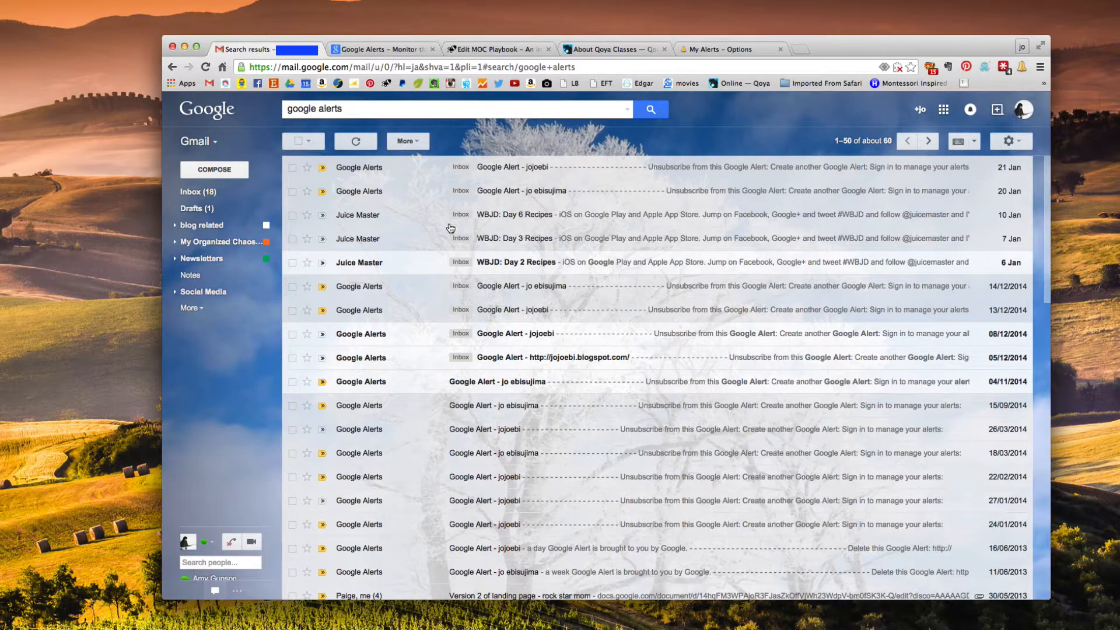
mouse_move(306, 168)
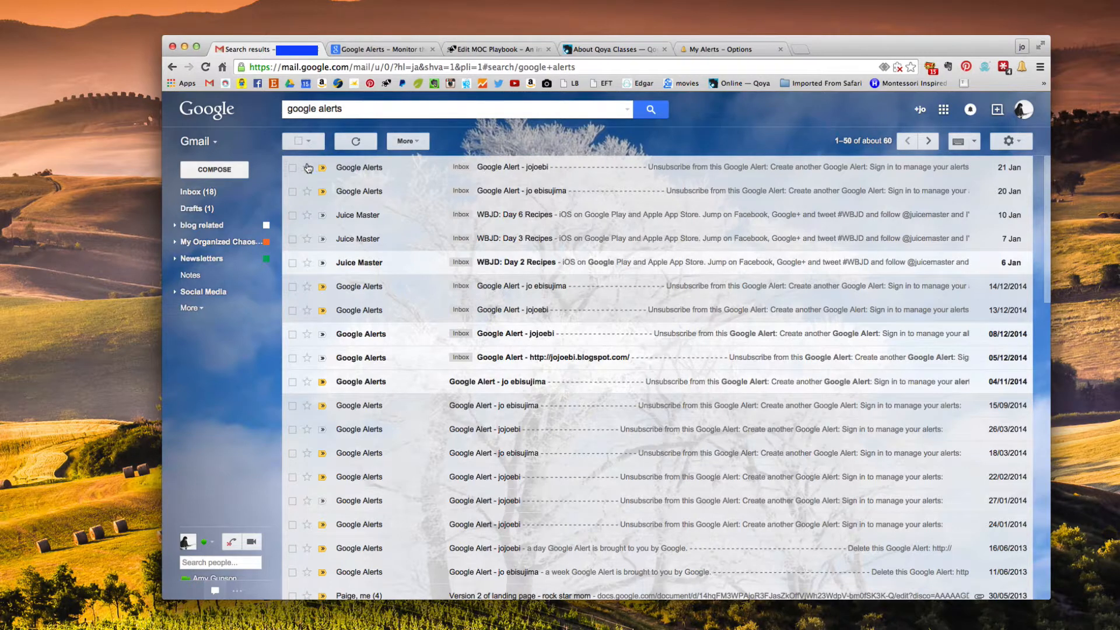
click(511, 166)
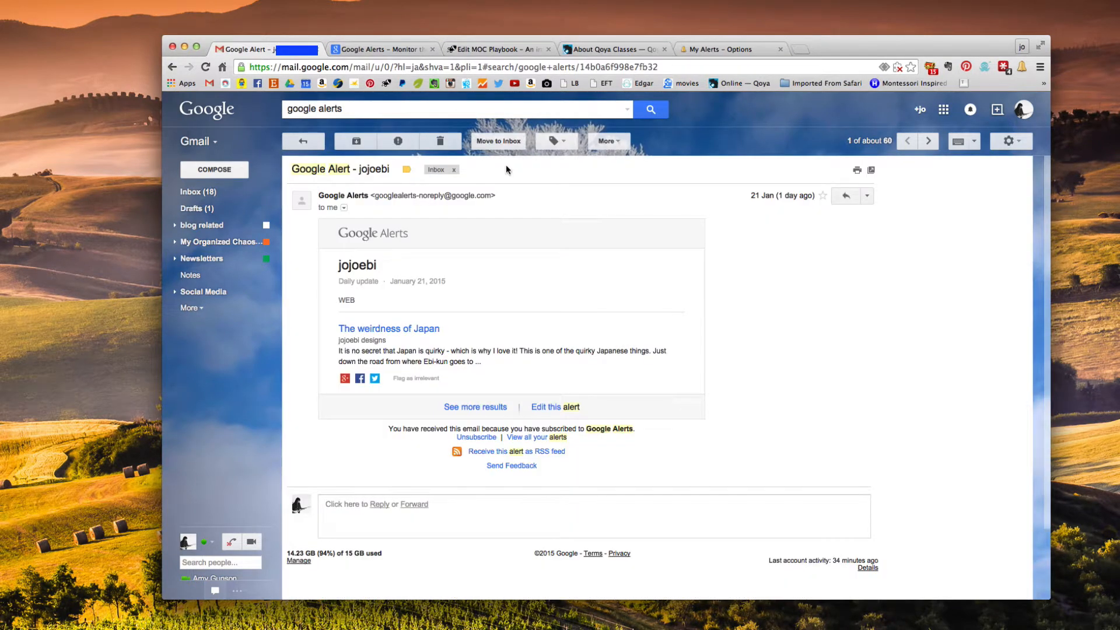
mouse_move(699, 393)
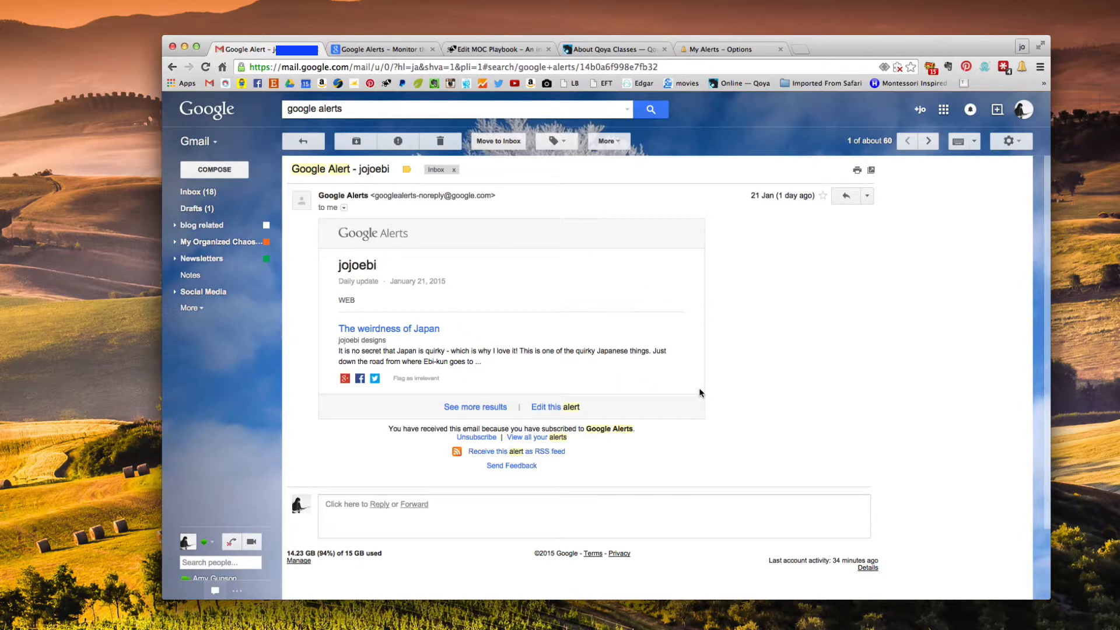
mouse_move(423, 333)
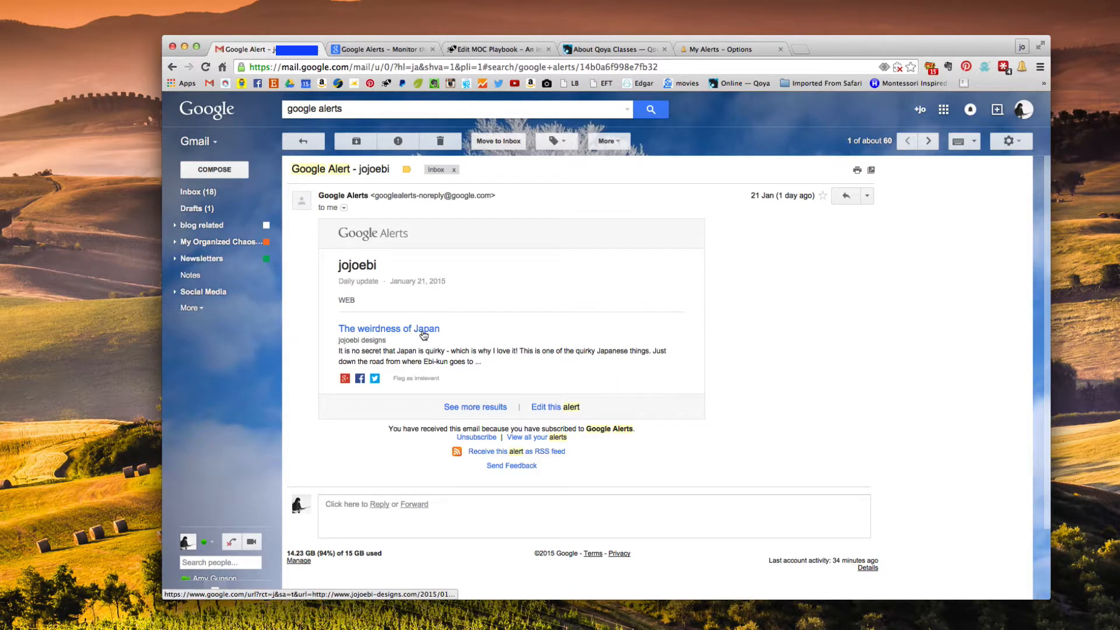
mouse_move(492, 361)
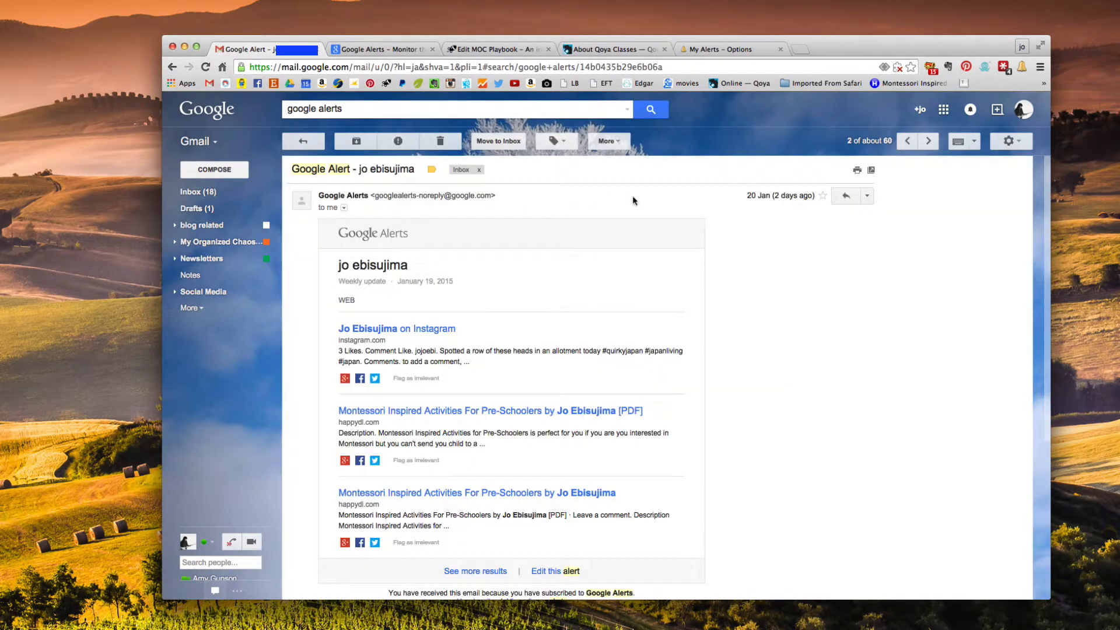
scroll(down, 3)
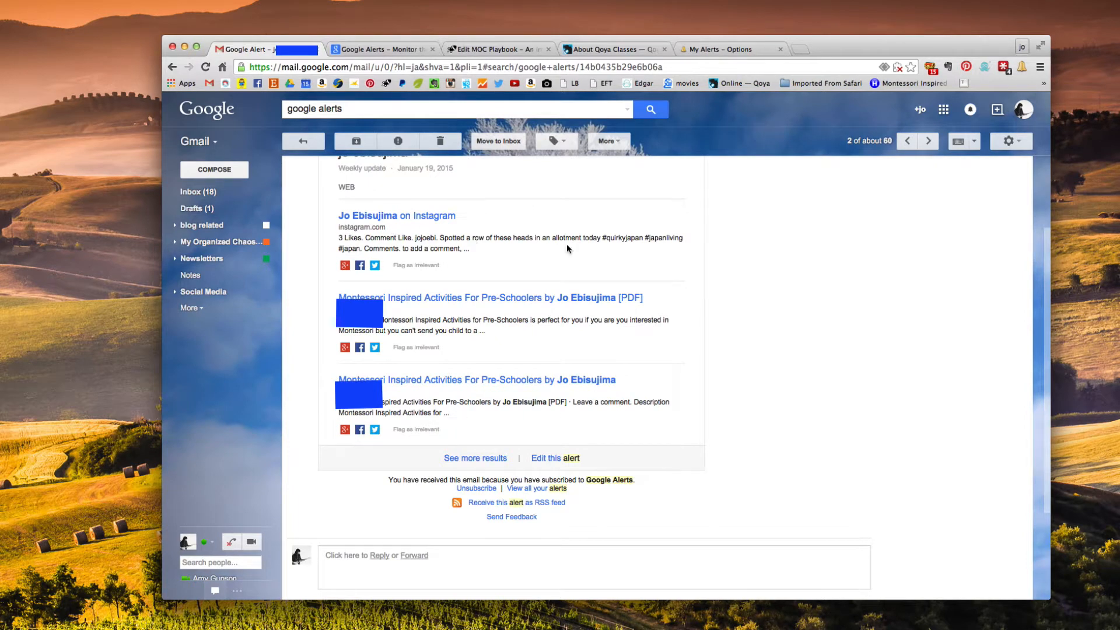
scroll(up, 3)
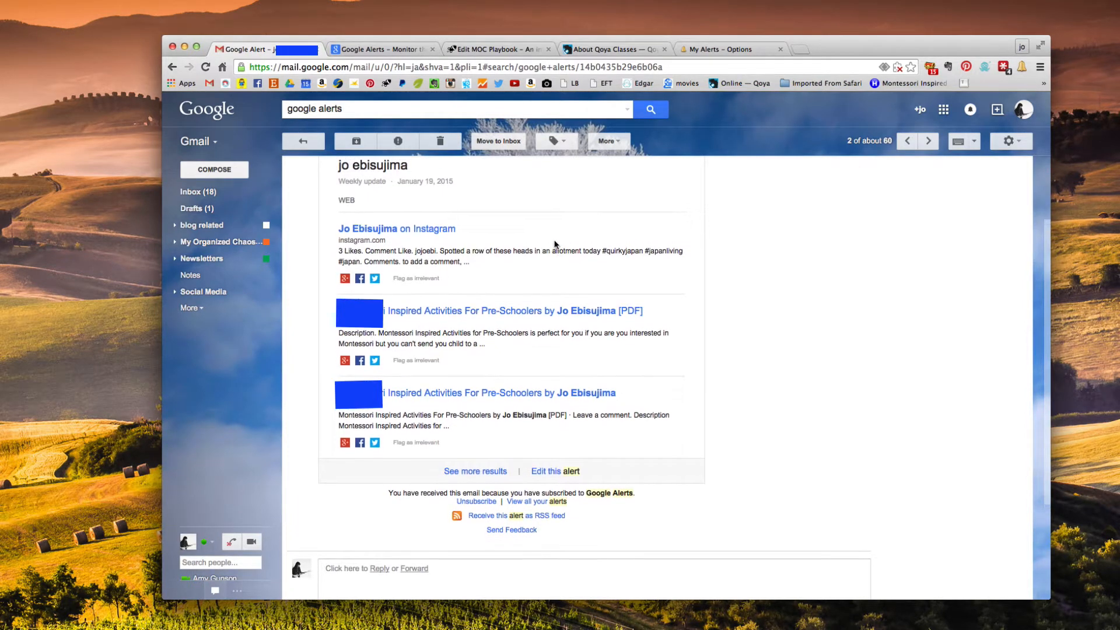
mouse_move(488, 238)
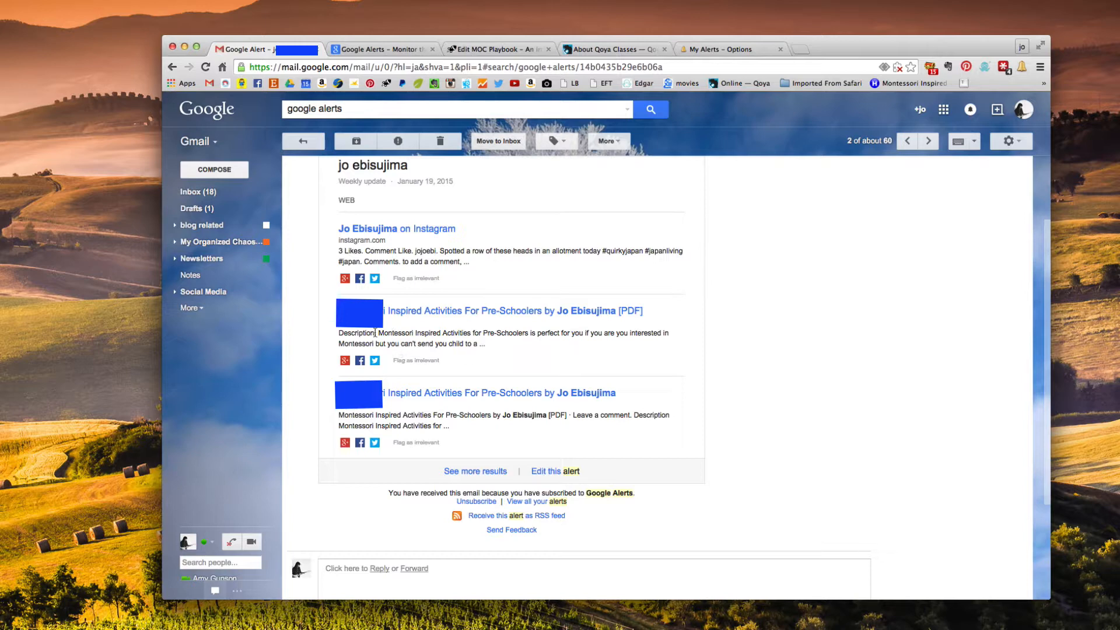
mouse_move(405, 317)
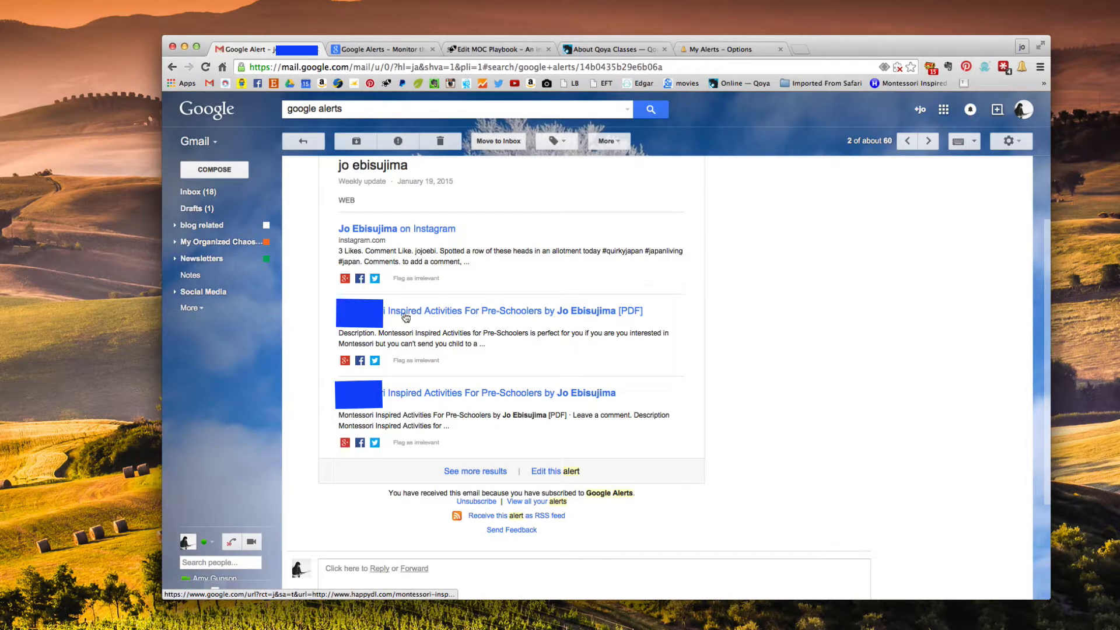
mouse_move(570, 319)
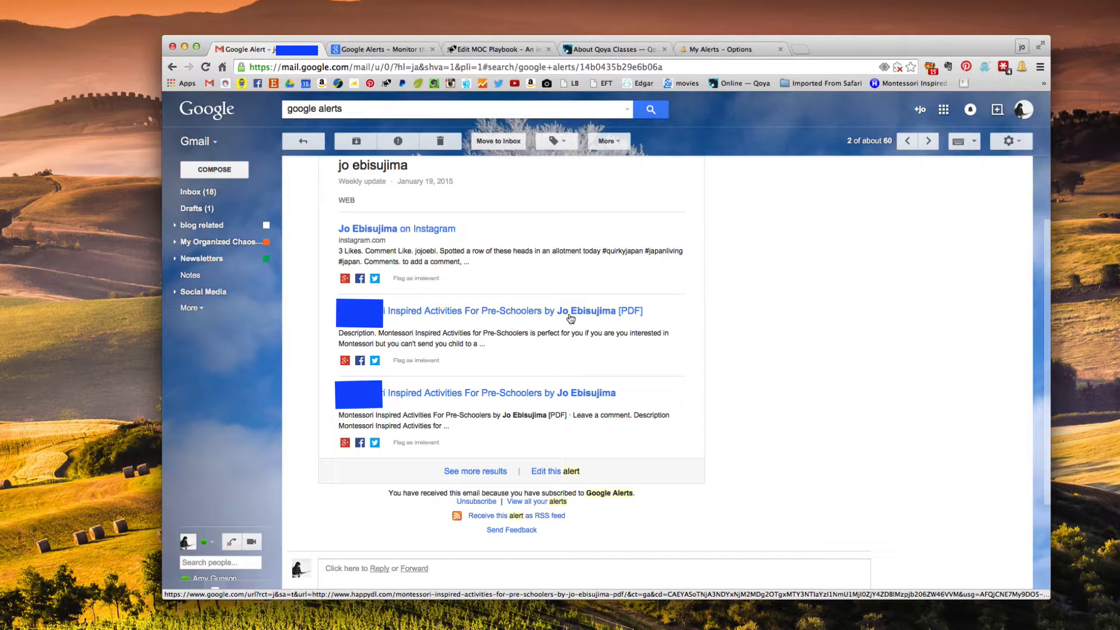
mouse_move(629, 317)
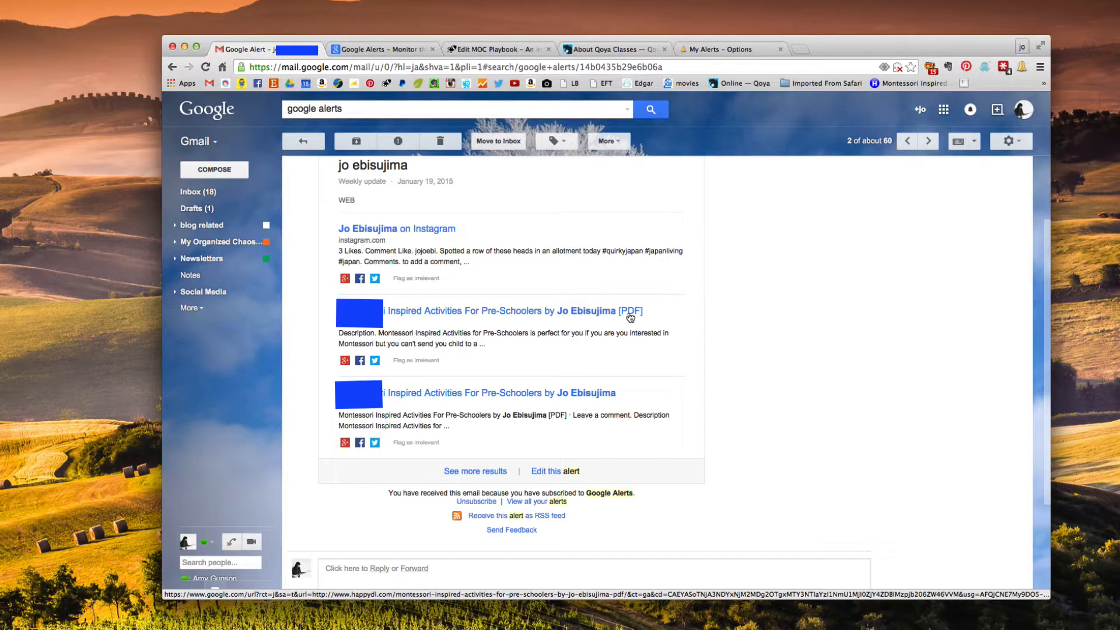
mouse_move(358, 340)
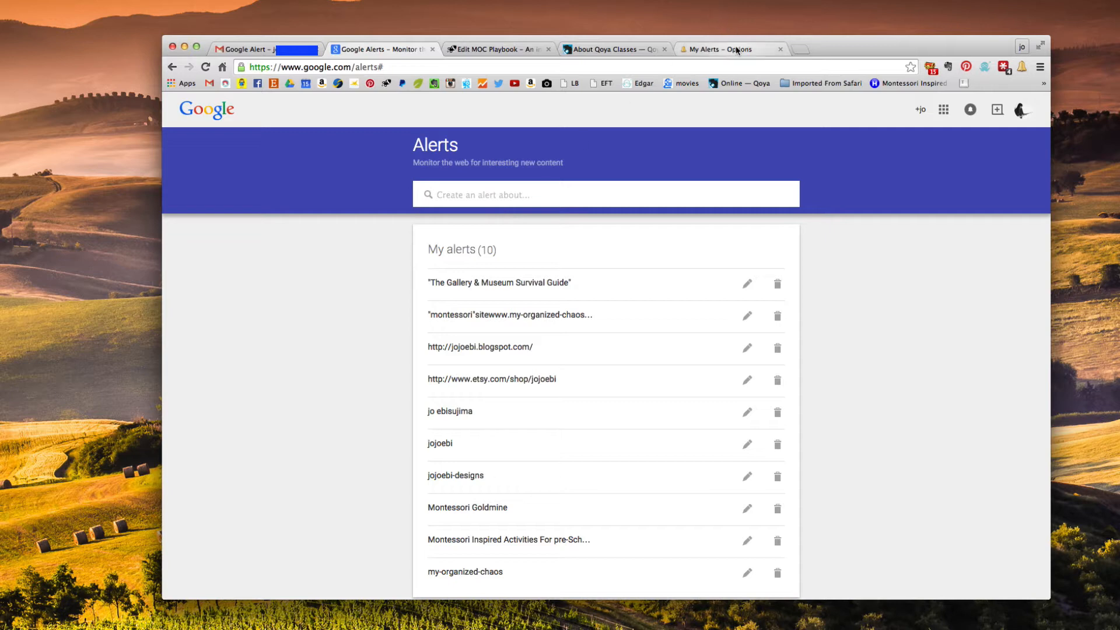
mouse_move(727, 49)
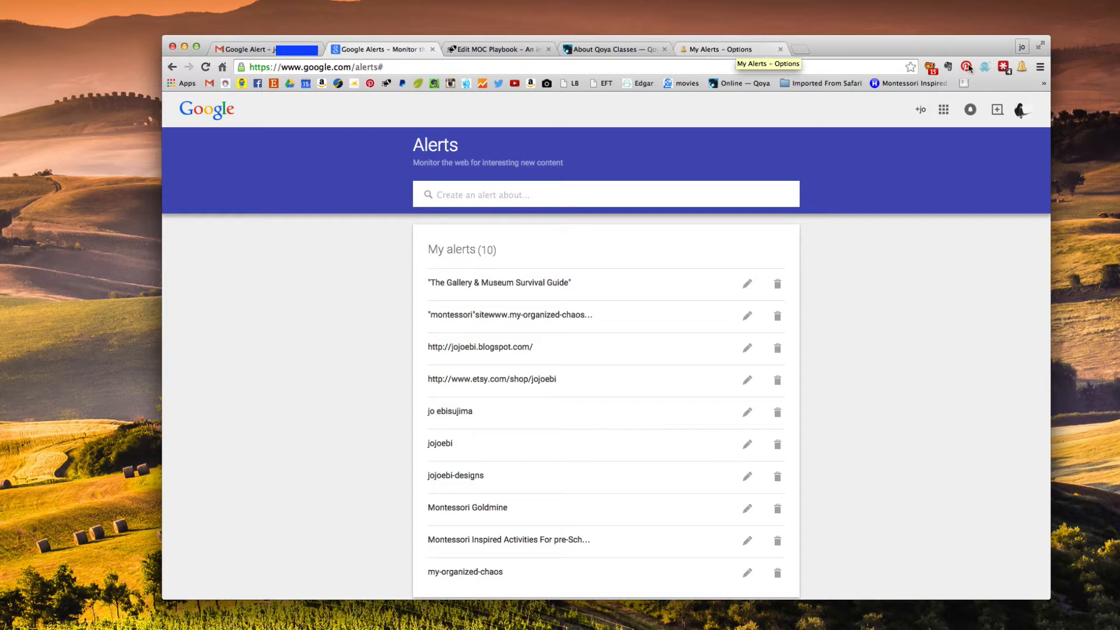
mouse_move(1022, 67)
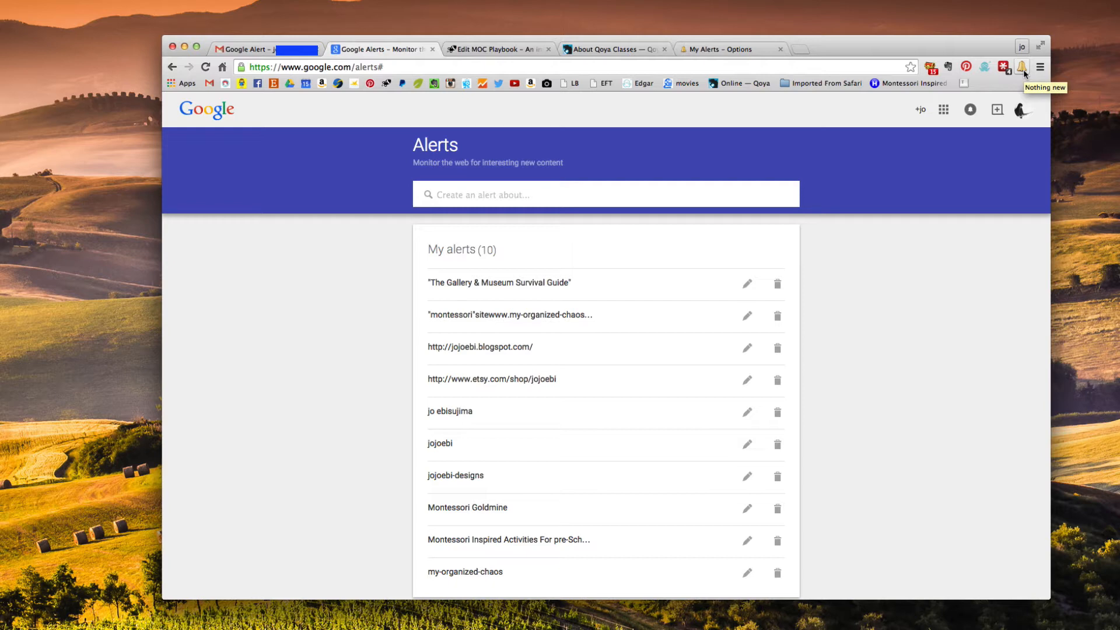
Step: Reach the My Alerts extension's options page listing jojoebi, jojoebi-designs and jo ebisujima
click(1021, 67)
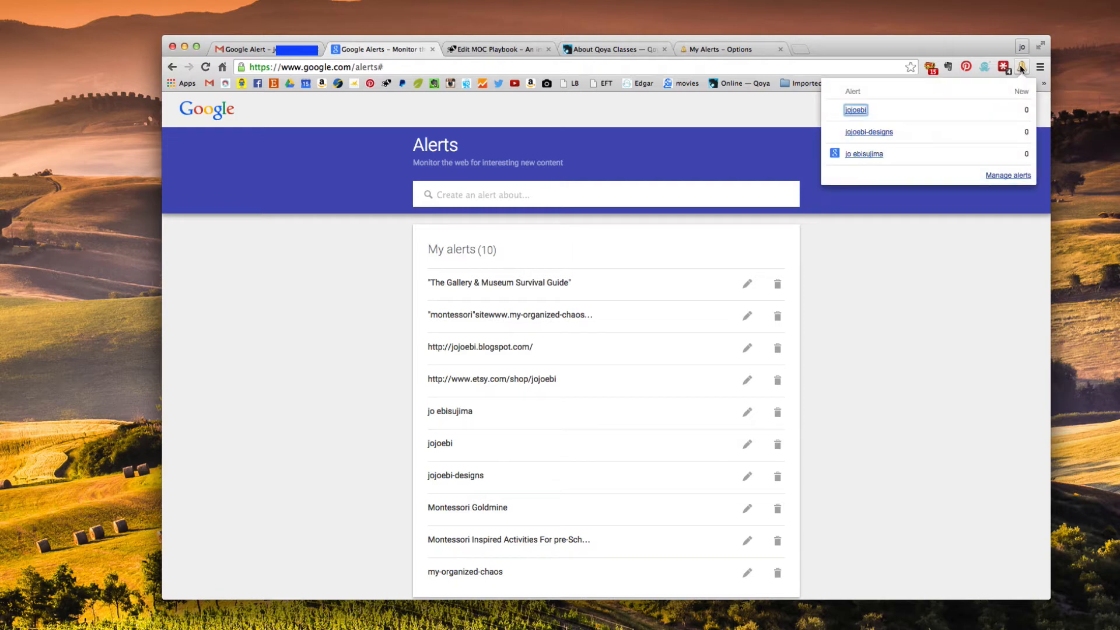
mouse_move(865, 154)
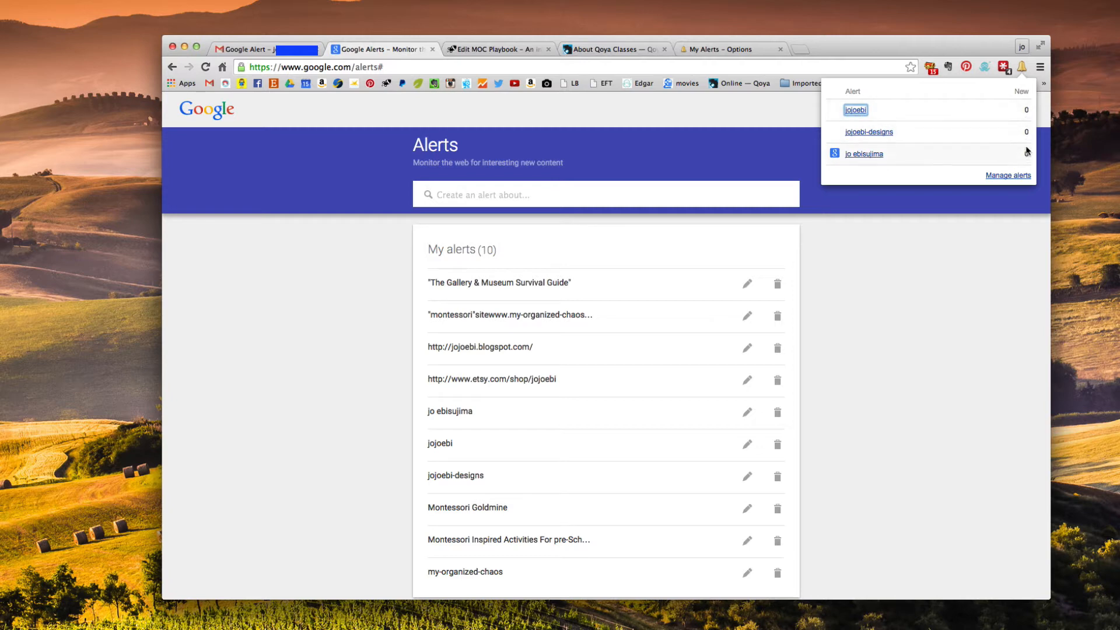
mouse_move(978, 49)
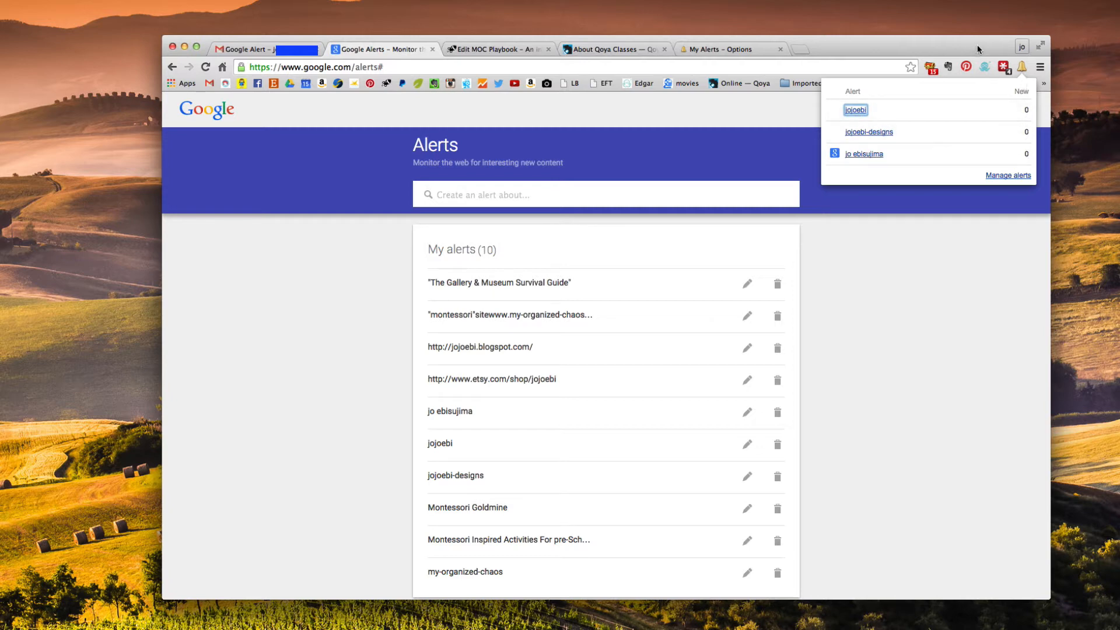
click(1006, 175)
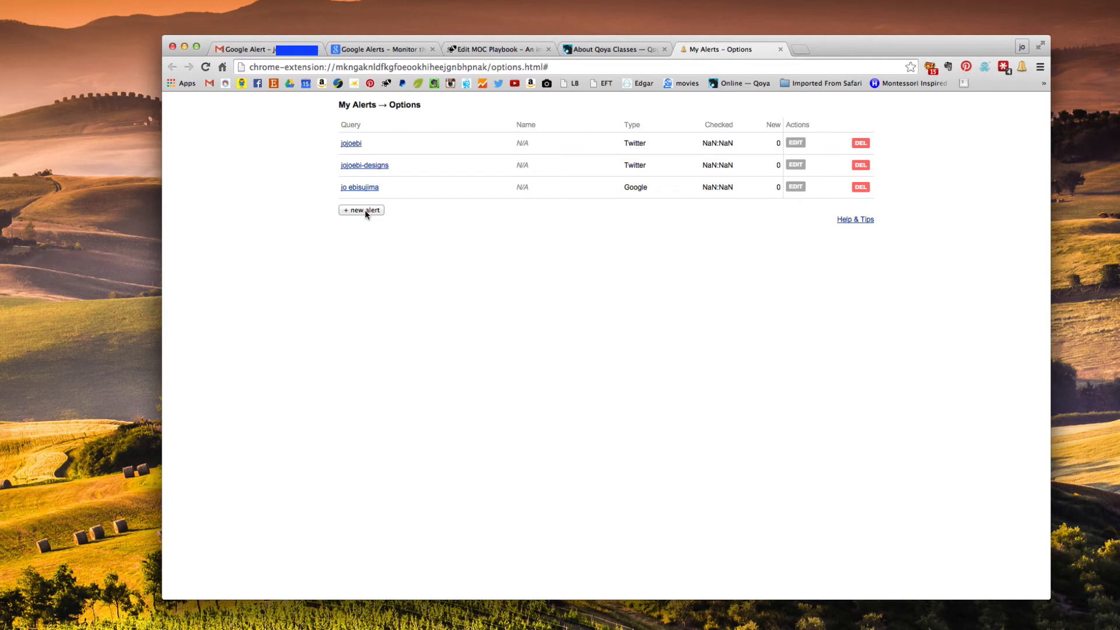
click(360, 210)
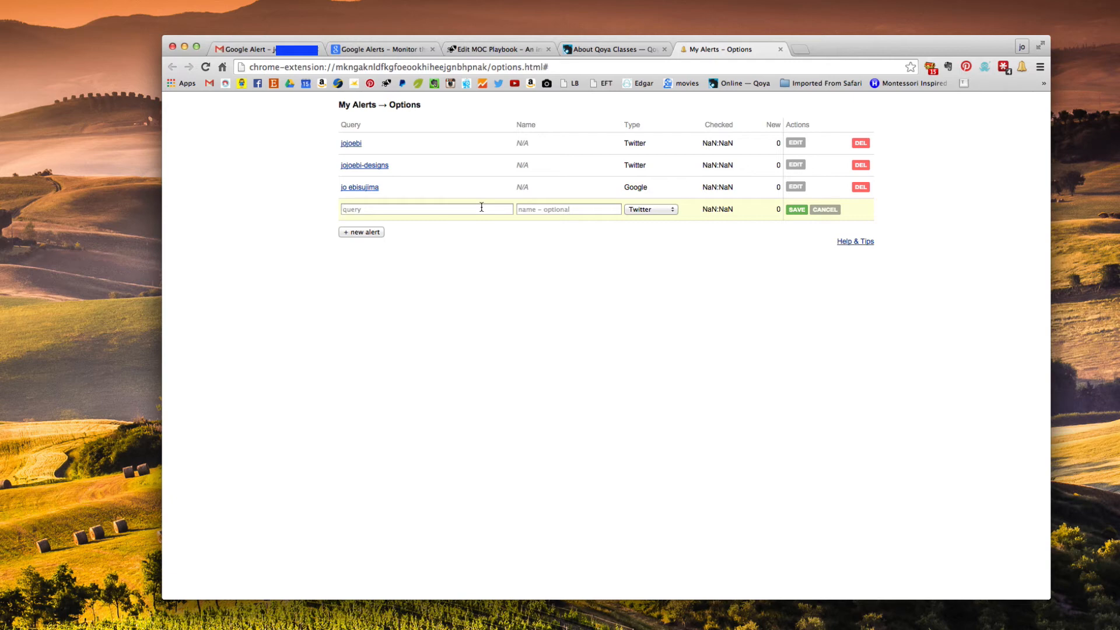
text(My)
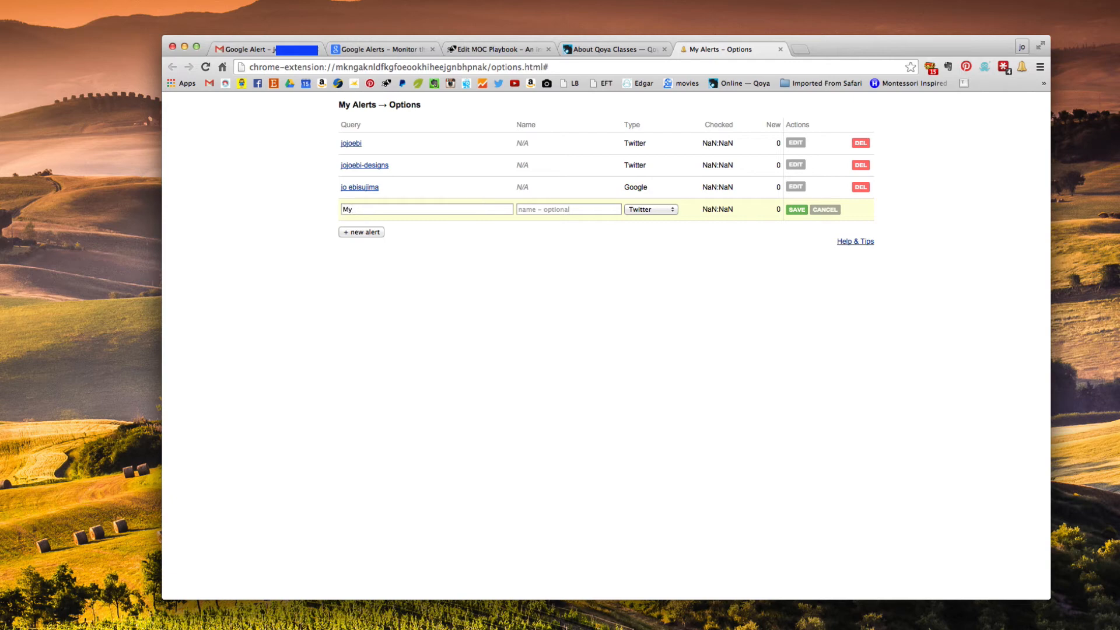
text(w)
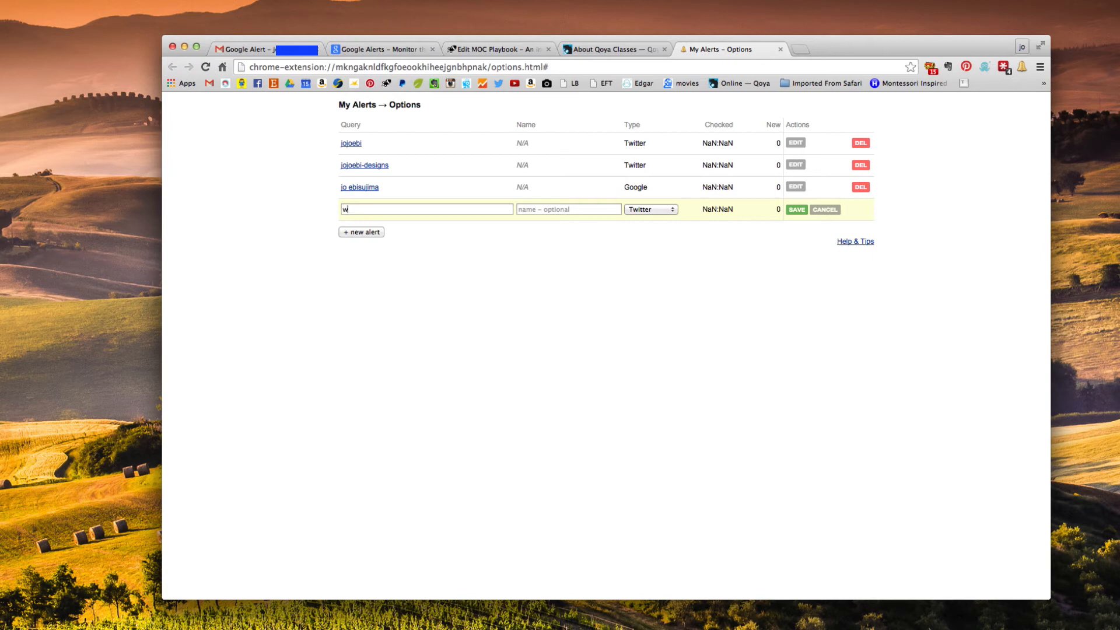
text(w)
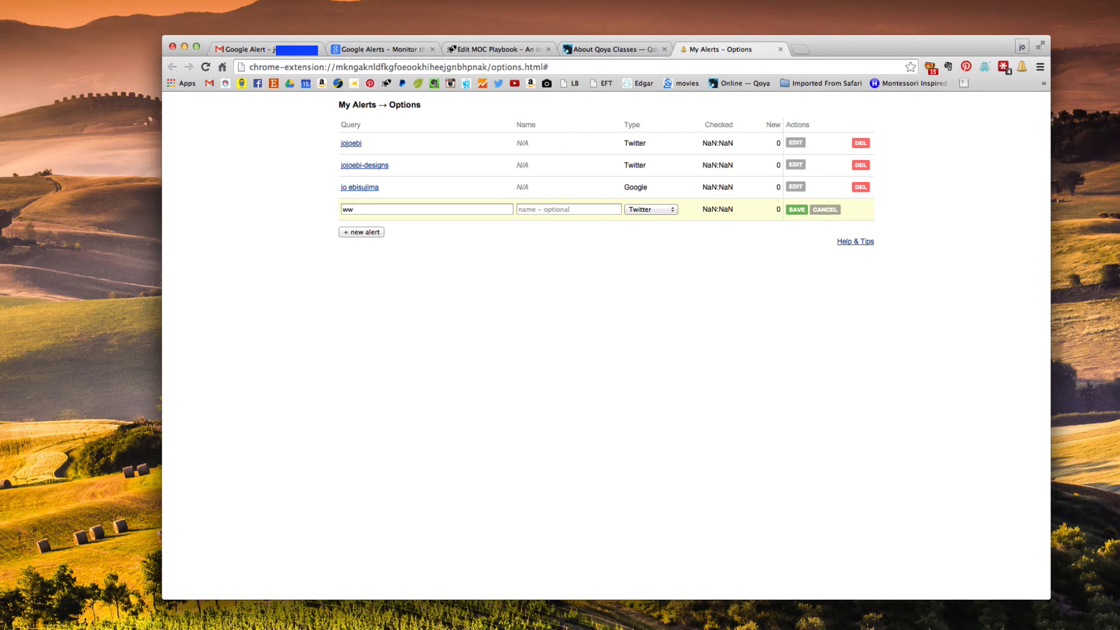
text(w)
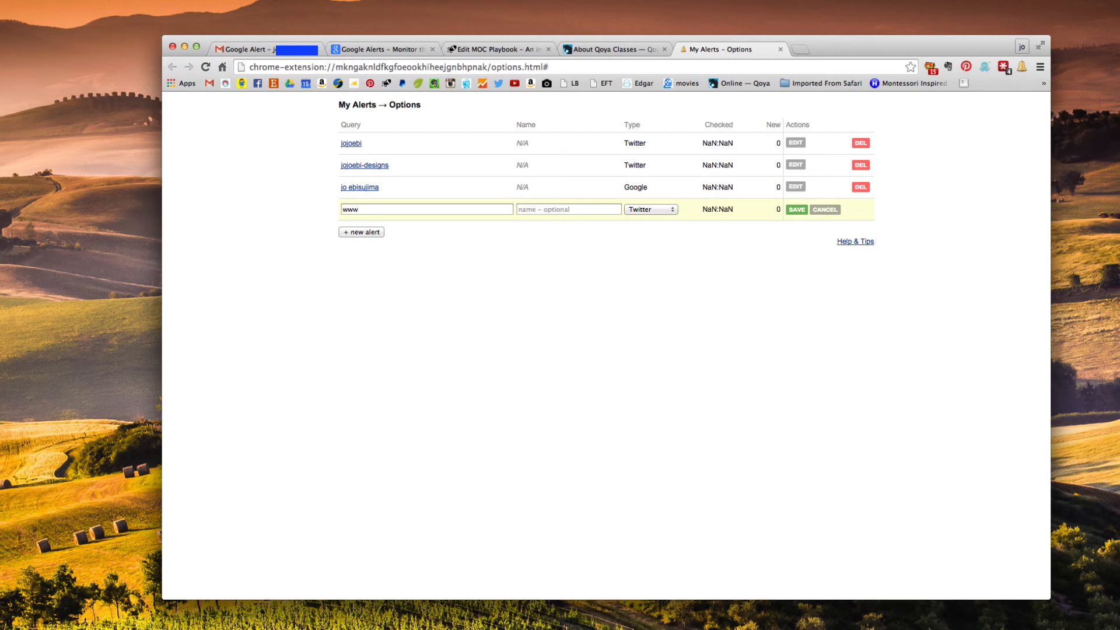
text(.my-o)
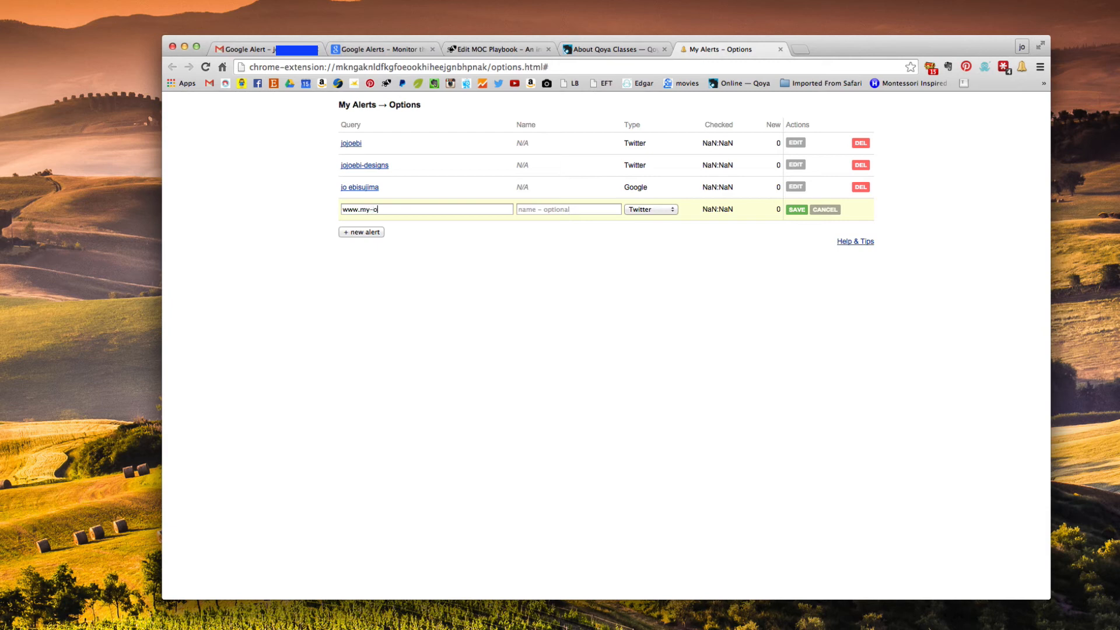
text(rganized-c)
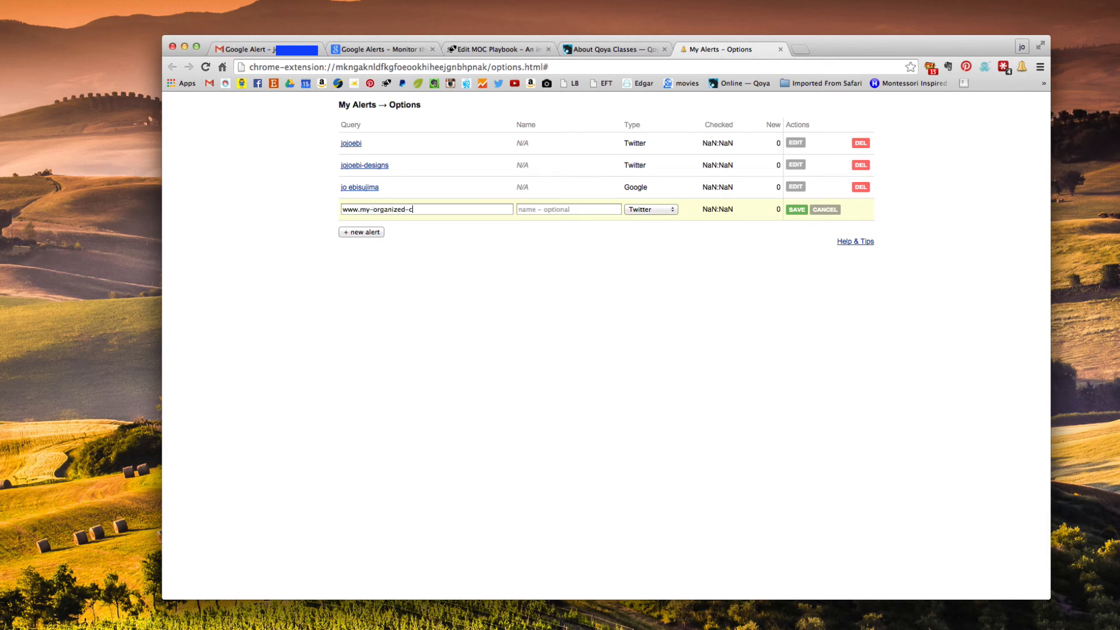
text(haos.com)
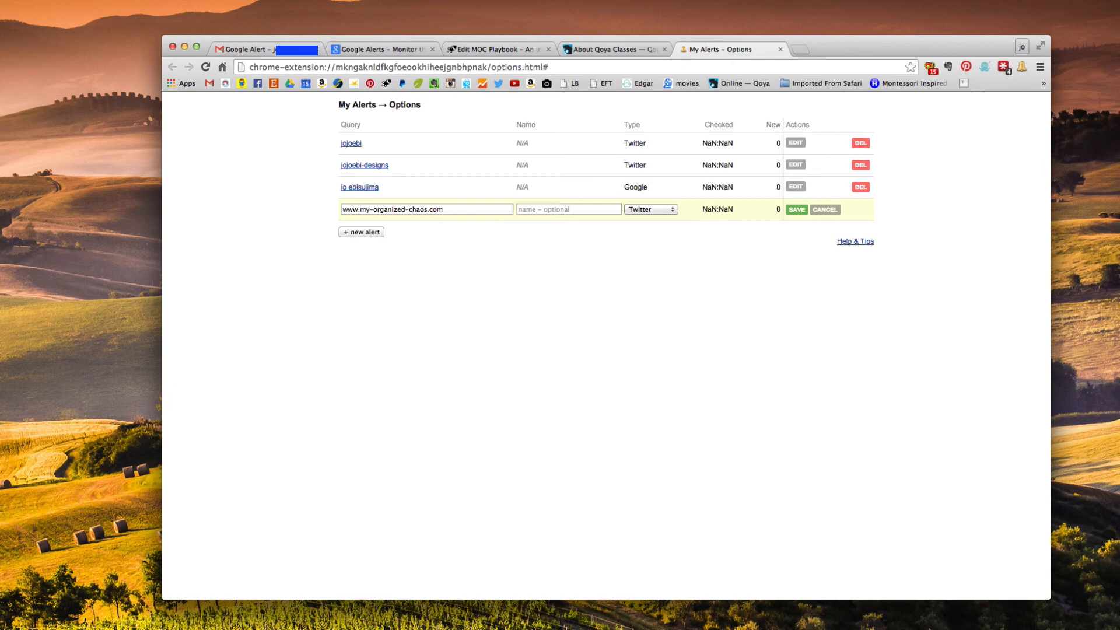
mouse_move(650, 208)
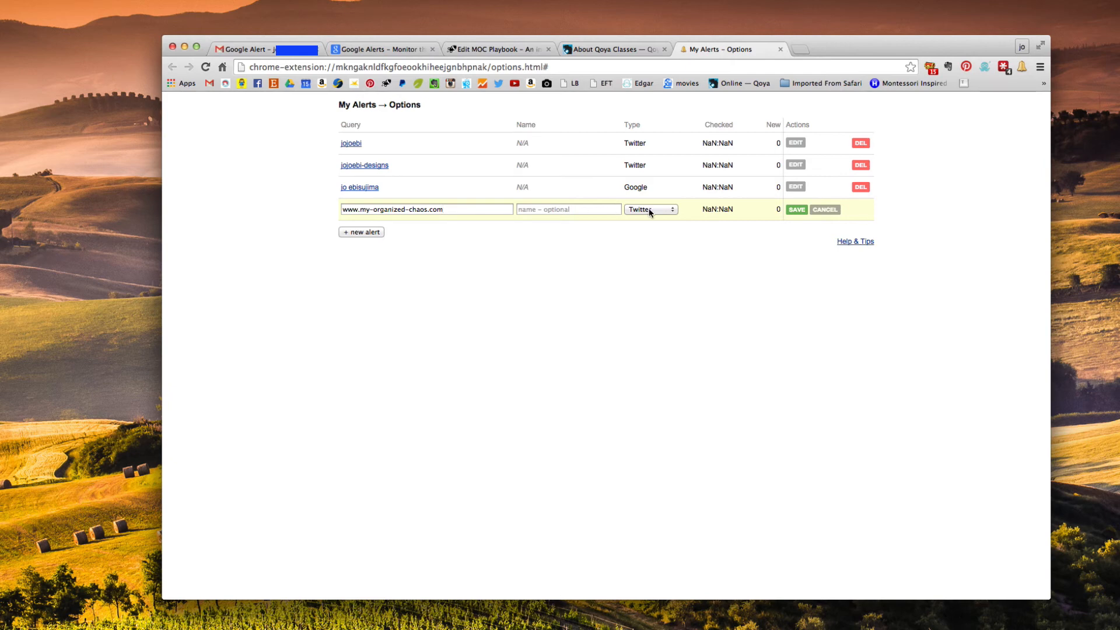
Step: Set its type to Google, save it, and return to the Google Alerts page
click(648, 208)
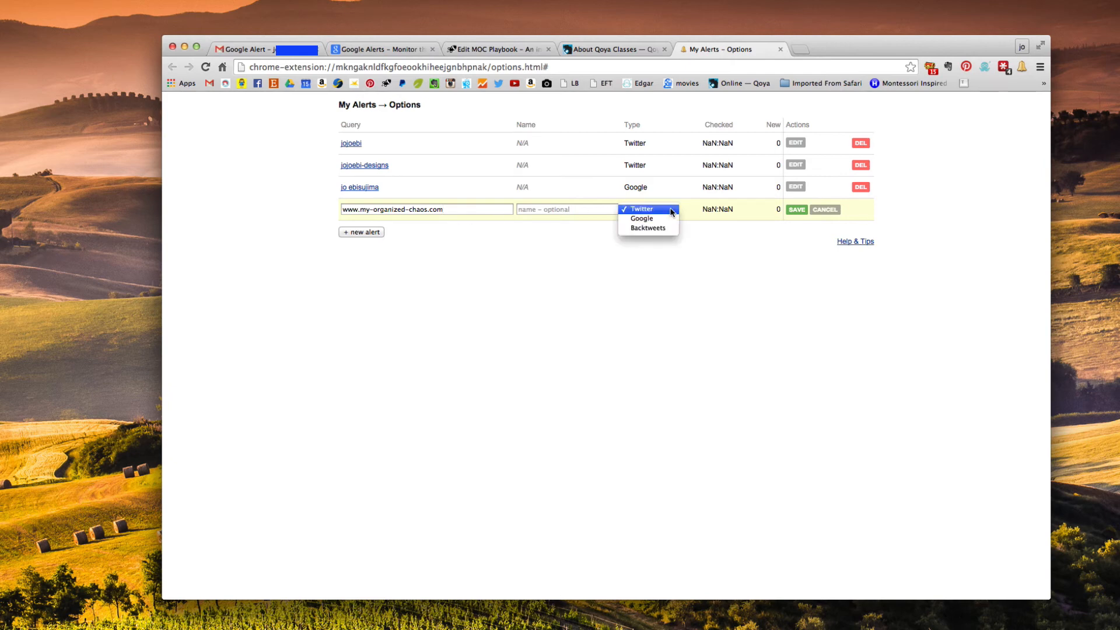
mouse_move(640, 219)
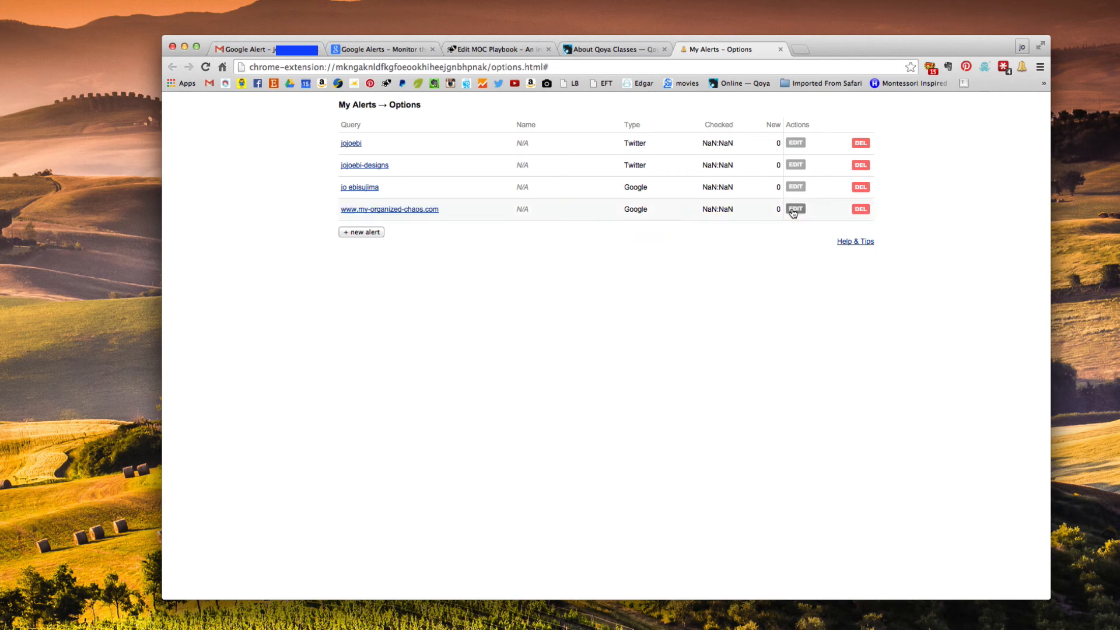
mouse_move(628, 301)
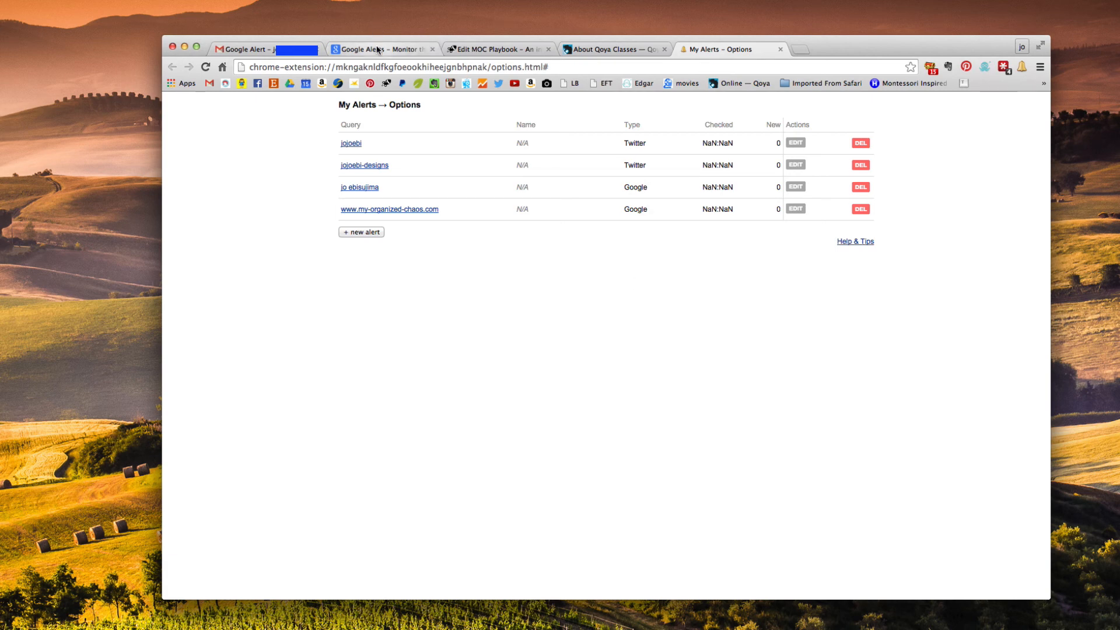
click(383, 49)
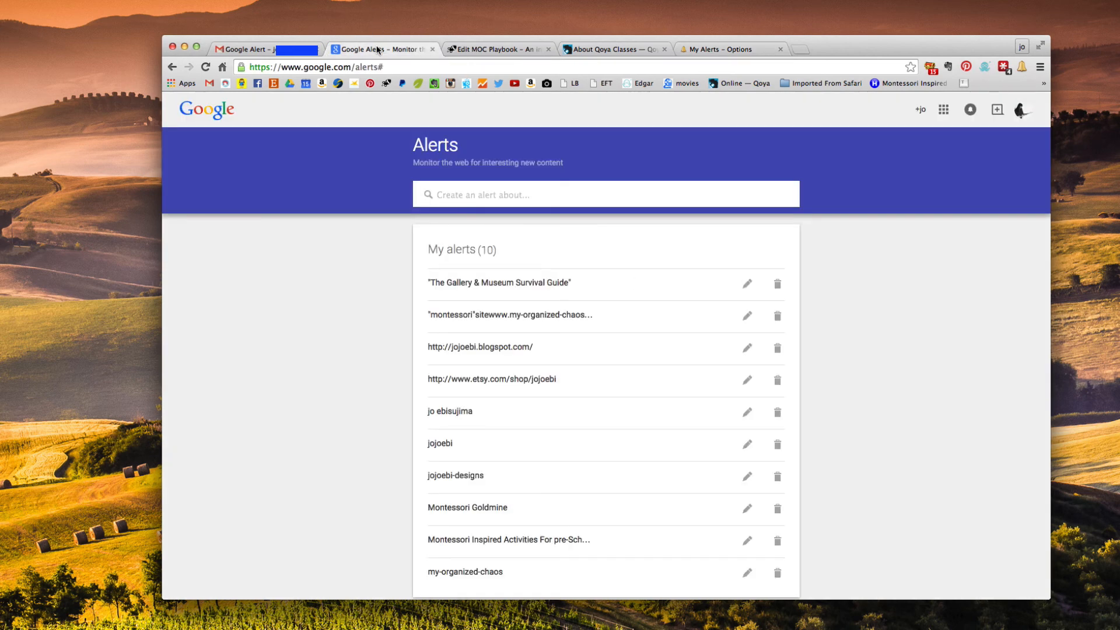